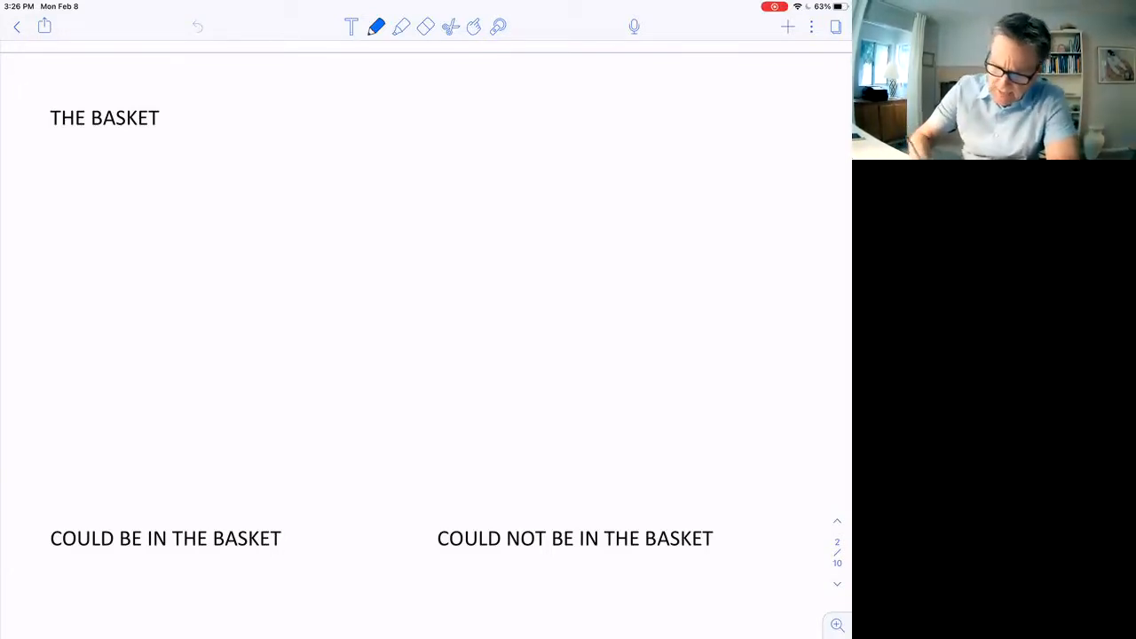
# Step: Draw a tall open-topped basket box under THE BASKET and write 80,000 inside it
pyautogui.moveTo(127, 145); pyautogui.dragTo(128, 398)
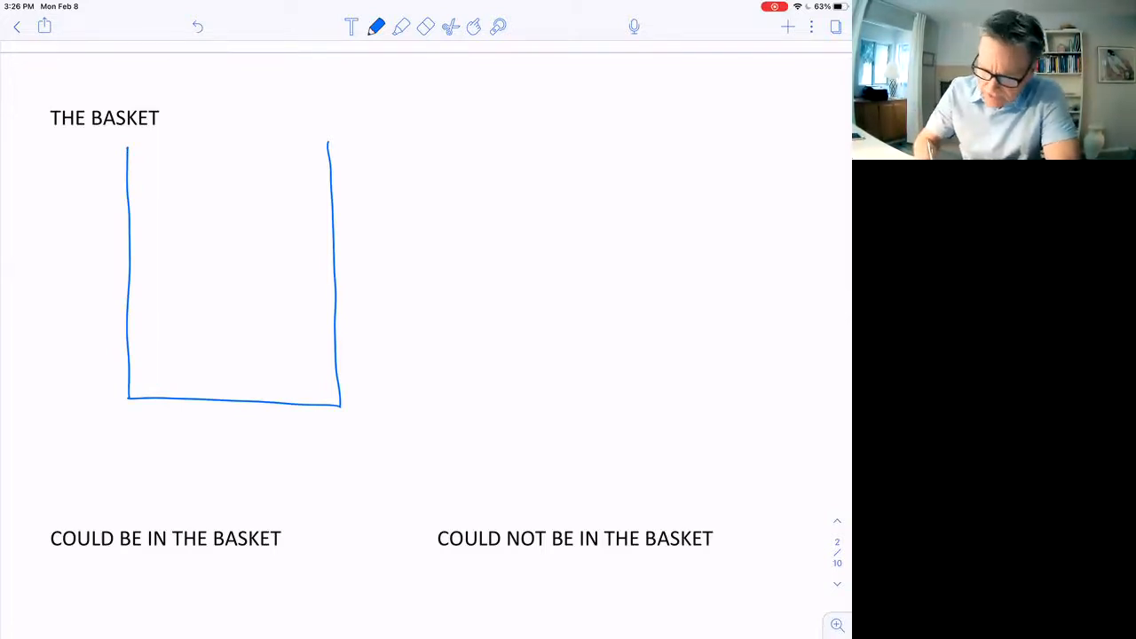
pyautogui.moveTo(167, 240); pyautogui.dragTo(205, 239)
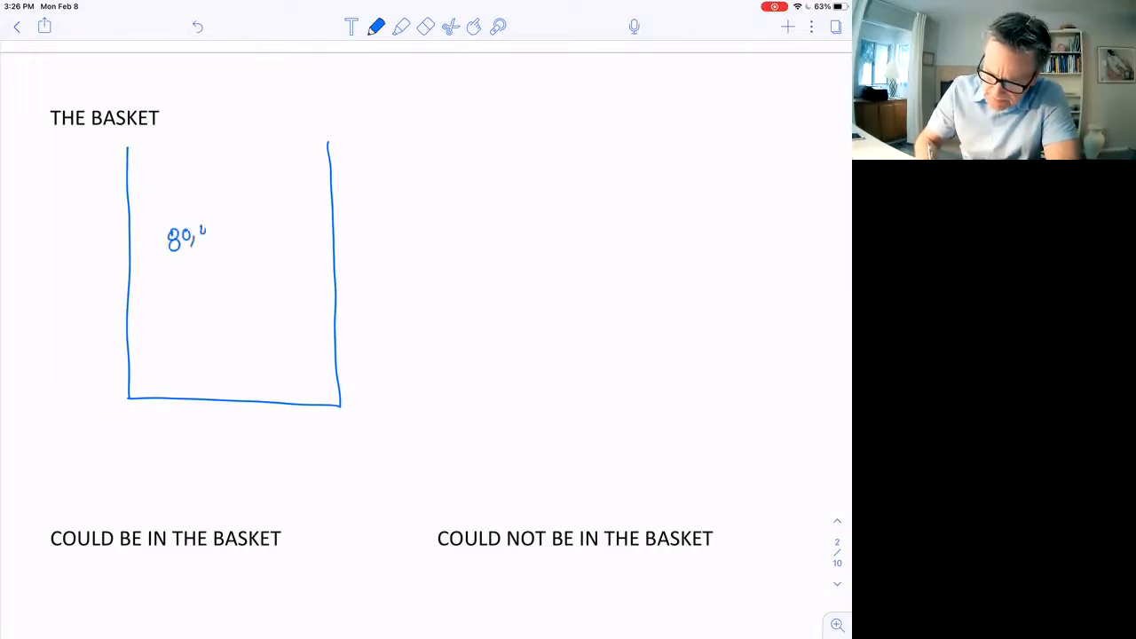
pyautogui.moveTo(199, 227); pyautogui.dragTo(231, 217)
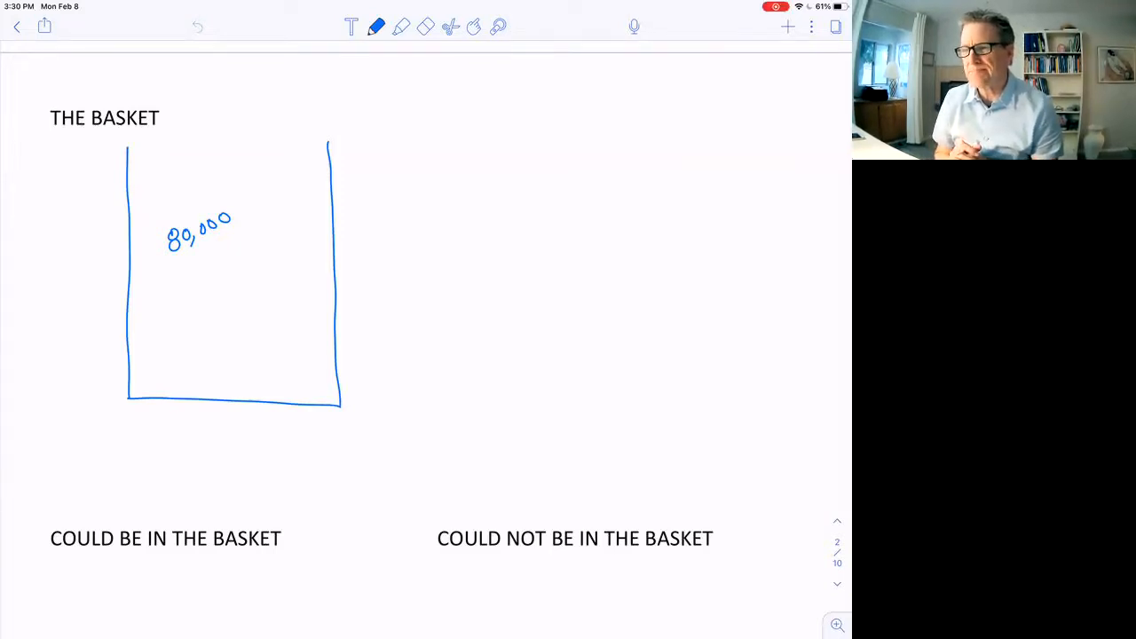
# Step: Scroll down to the could-be / could-not-be basket headings to write the rent, milk and apartment-building items
pyautogui.scroll(-3)
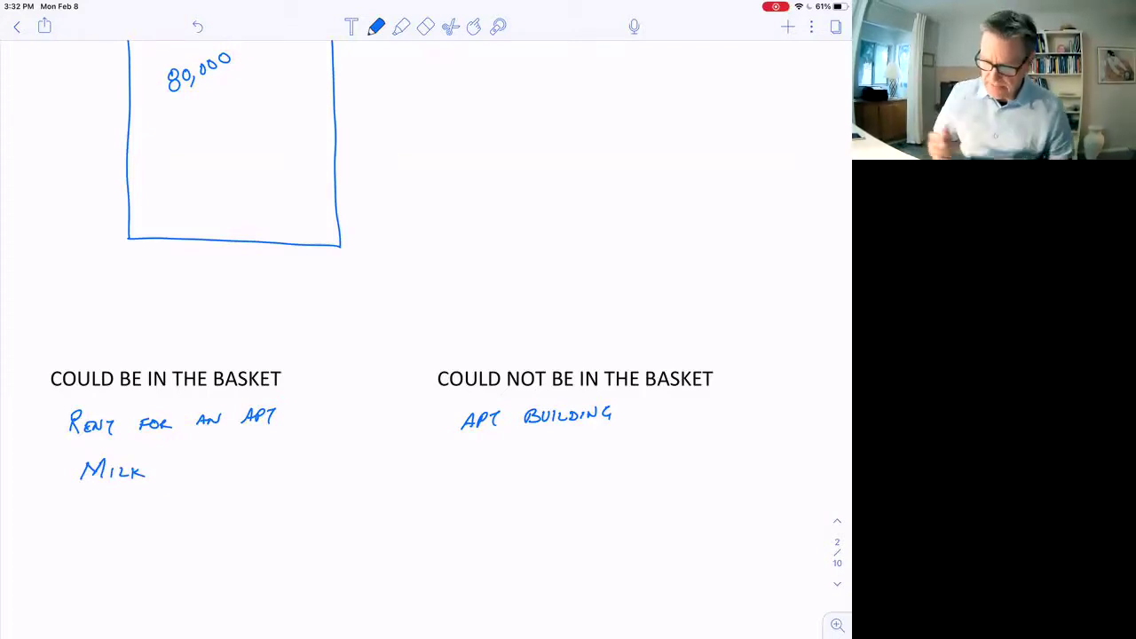
# Step: Handwrite pizzas under could-be and pizza ovens and Boeing 787 under could-not-be
pyautogui.write('Rer')
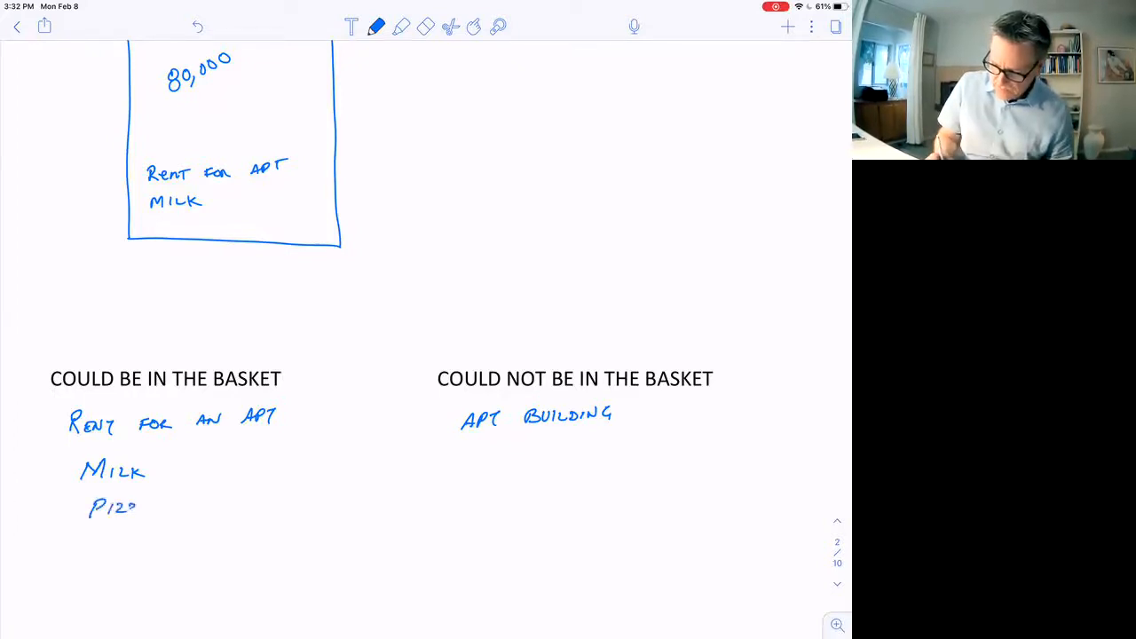
pyautogui.write('PIZZAS')
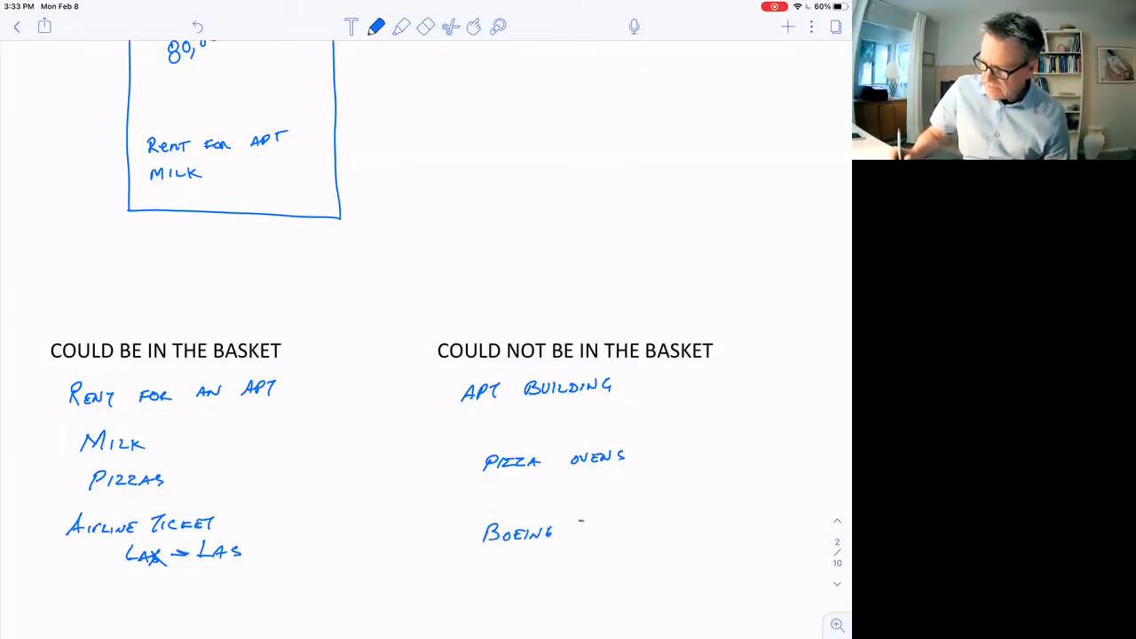
pyautogui.write('787')
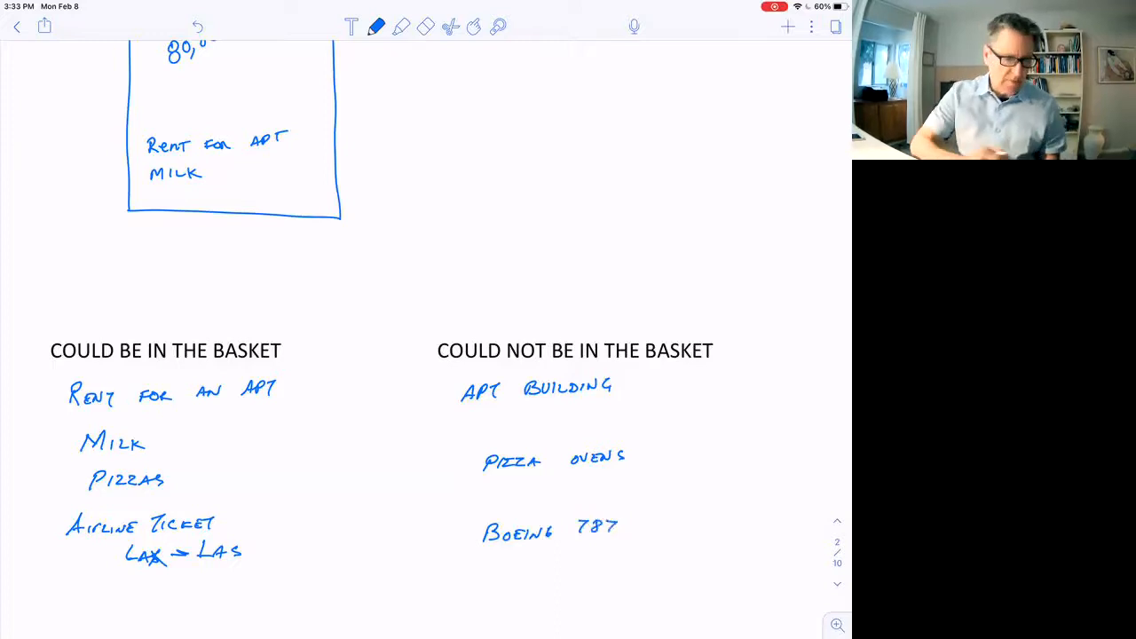
# Step: Add gasoline and cars made in Basket to the could-be list further down
pyautogui.scroll(-3)
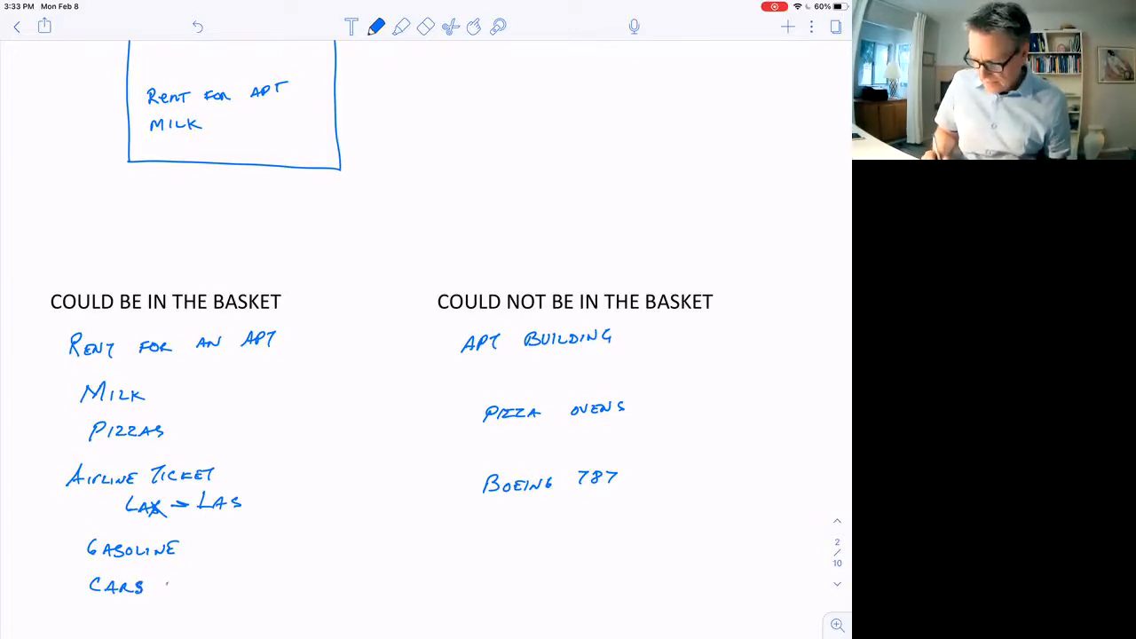
pyautogui.write('MADE IN BASKET')
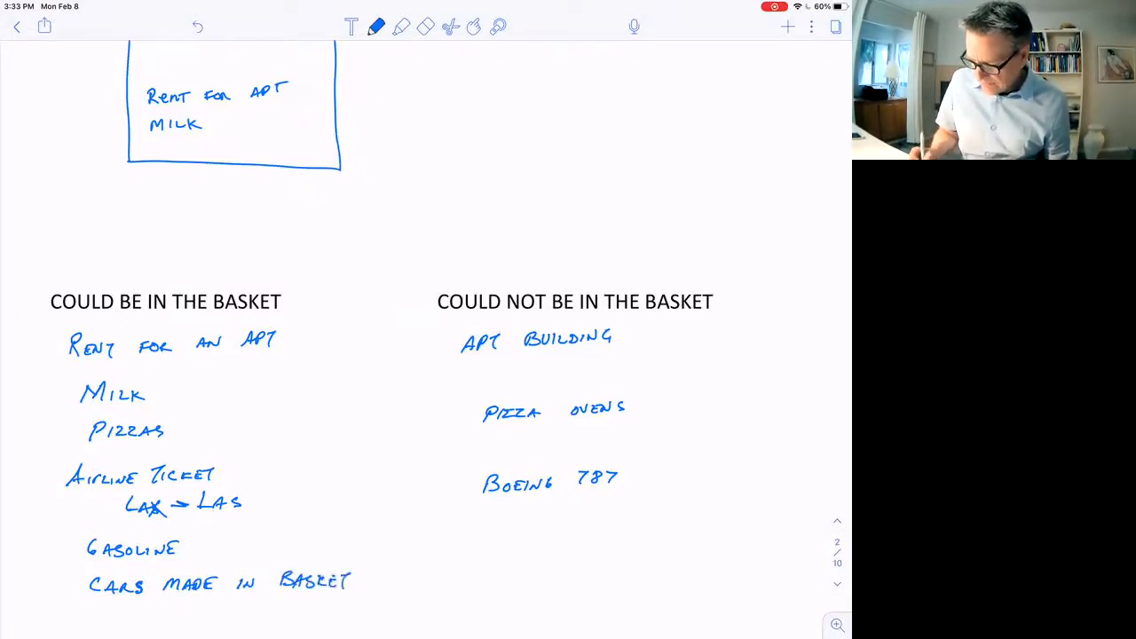
pyautogui.scroll(-3)
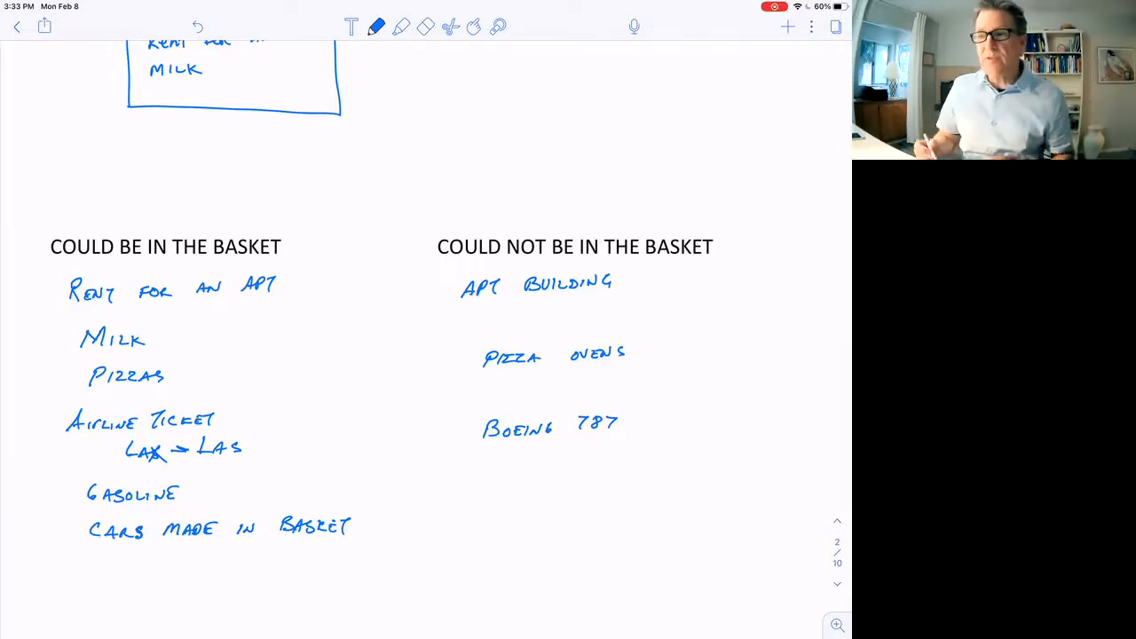
# Step: Write wine from Chile under could-be and military goods under could-not-be, then move down the page
pyautogui.moveTo(89, 567); pyautogui.dragTo(133, 568)
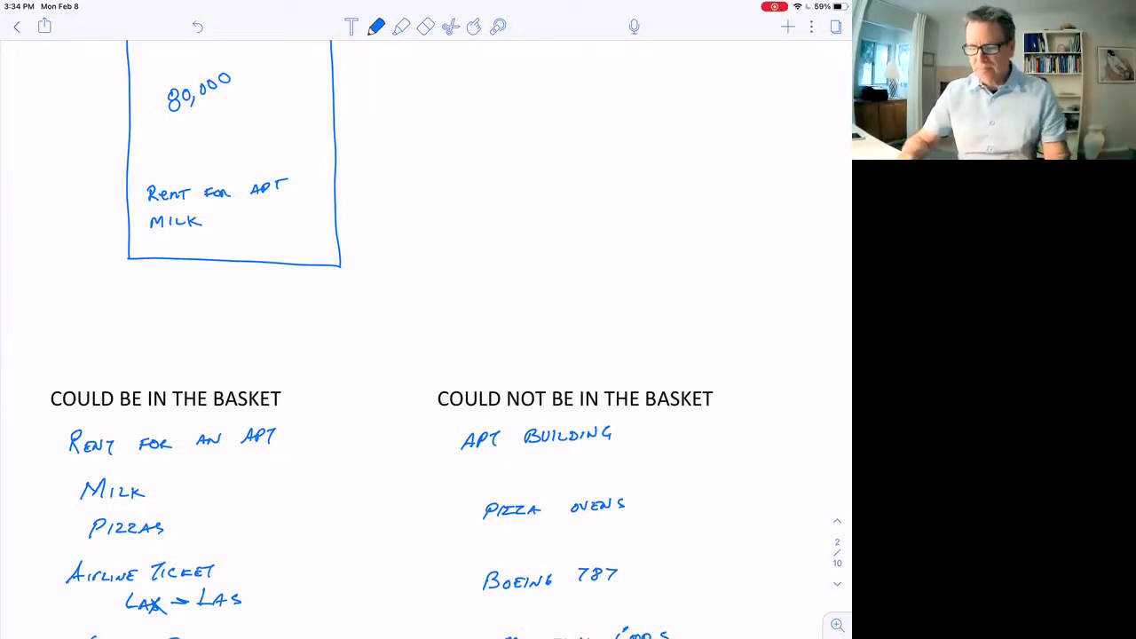
pyautogui.scroll(-3)
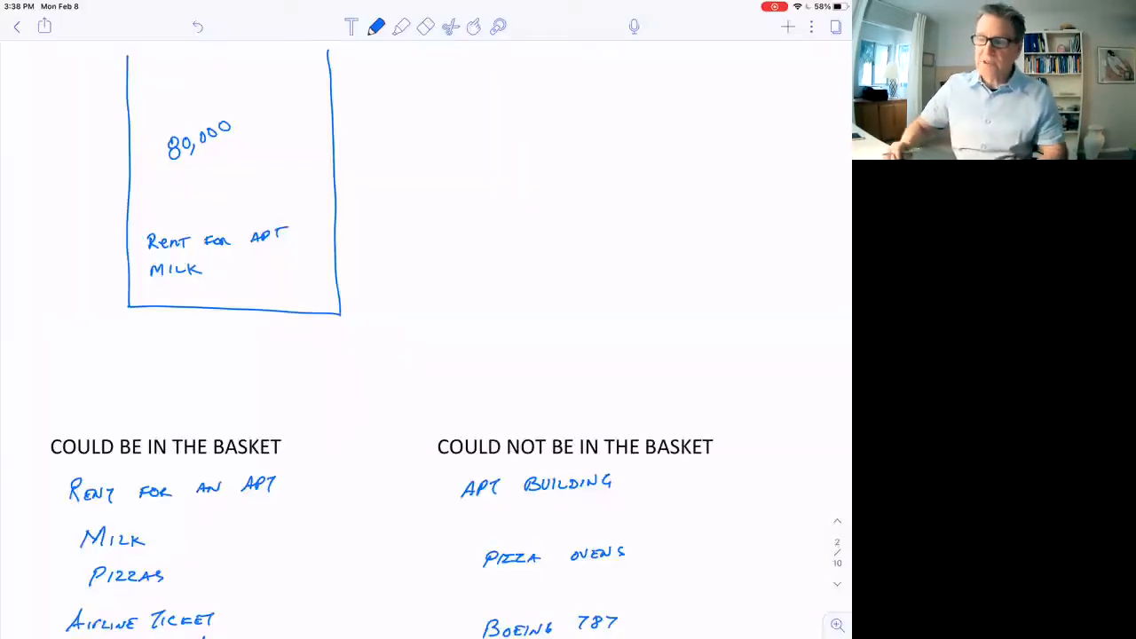
pyautogui.scroll(-3)
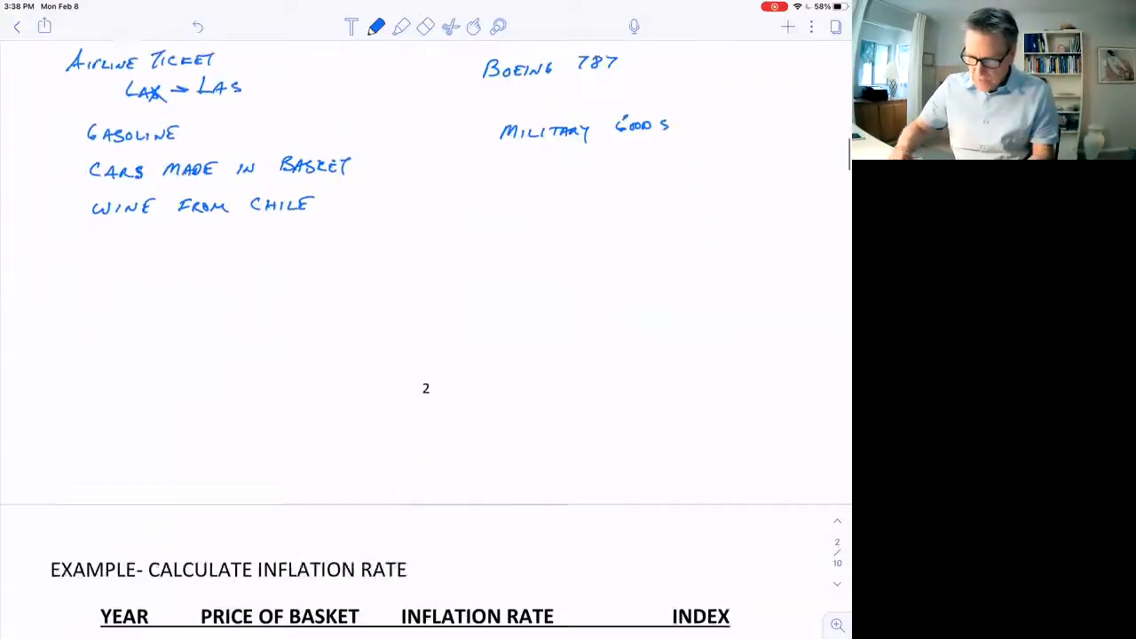
# Step: Scroll to the Calculate Inflation Rate table and begin writing 20,000 − 18,000 beneath it
pyautogui.scroll(-3)
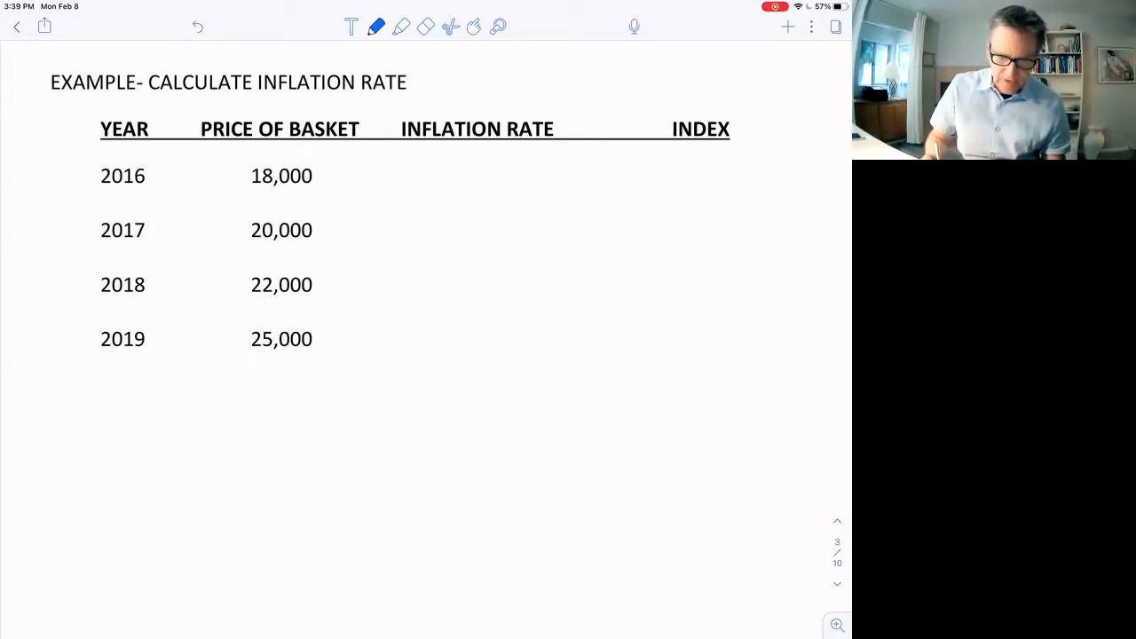
pyautogui.moveTo(151, 418); pyautogui.dragTo(202, 425)
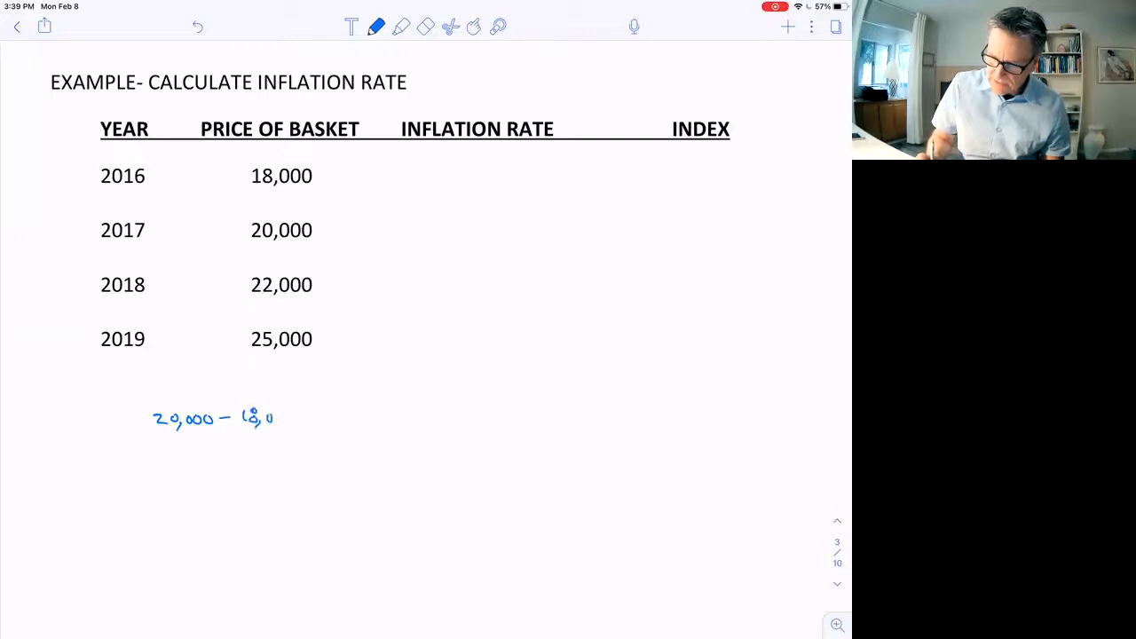
# Step: Work out (20,000−18,000)/18,000 = .111 = 11.1% and fill in 11.1%, 10.0% and 13.6% for 2017–2019
pyautogui.moveTo(156, 435); pyautogui.dragTo(299, 434)
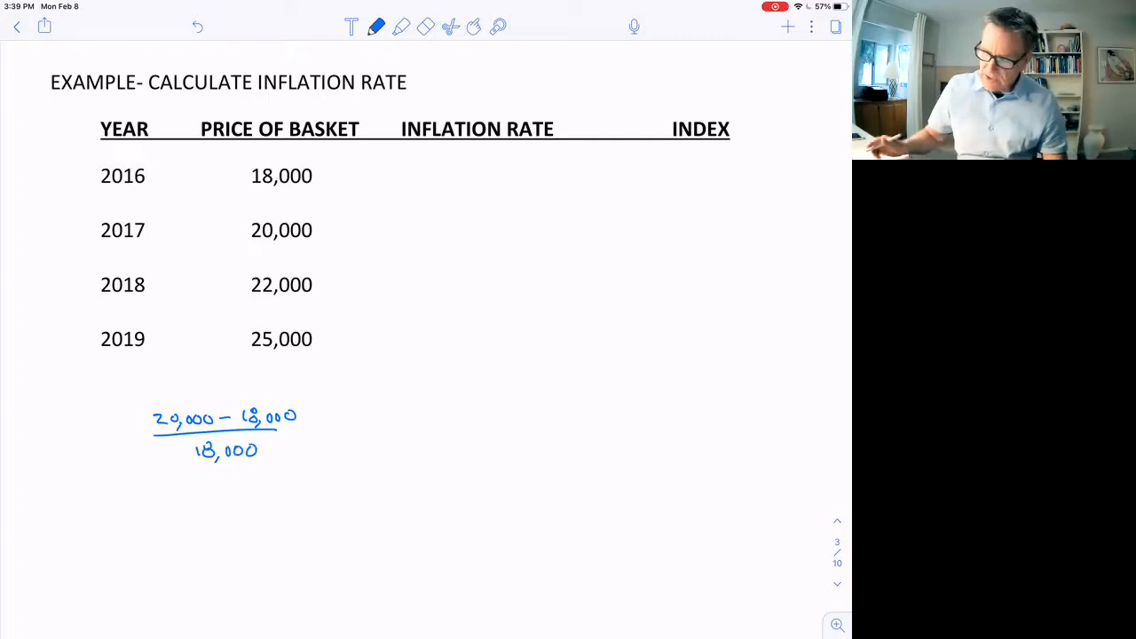
pyautogui.moveTo(424, 213); pyautogui.dragTo(434, 228)
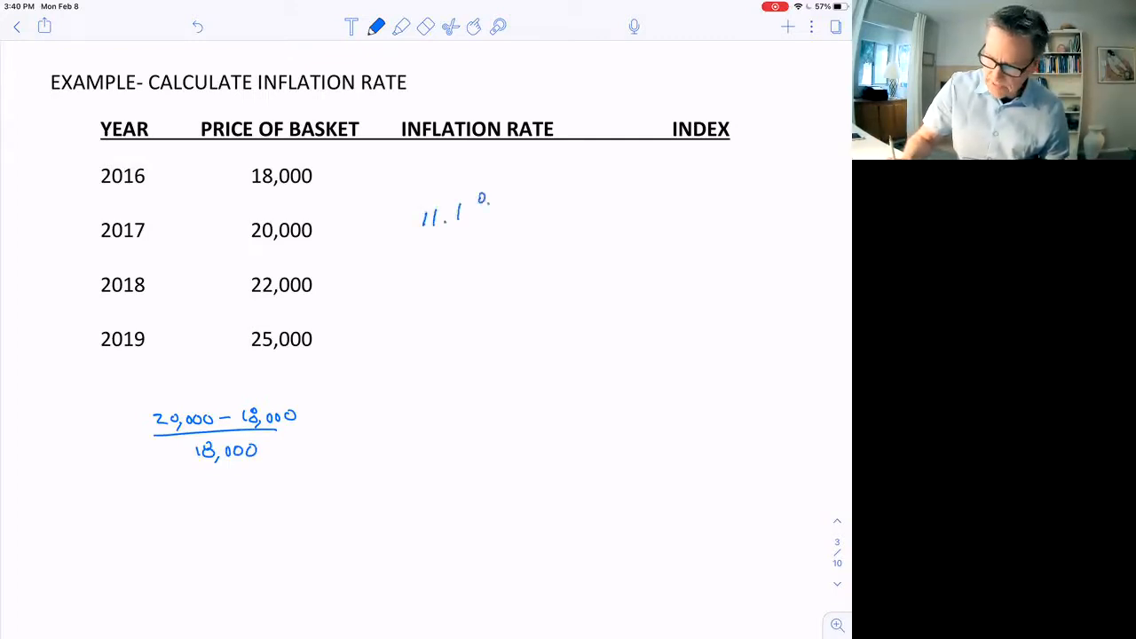
pyautogui.moveTo(475, 209); pyautogui.dragTo(494, 227)
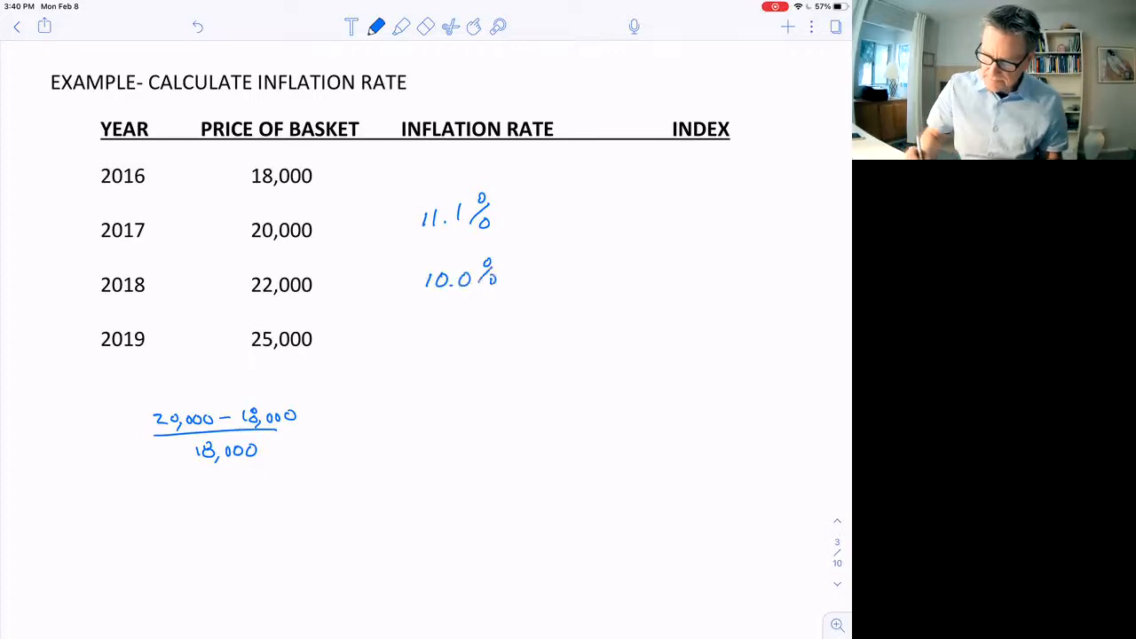
pyautogui.moveTo(305, 435); pyautogui.dragTo(316, 441)
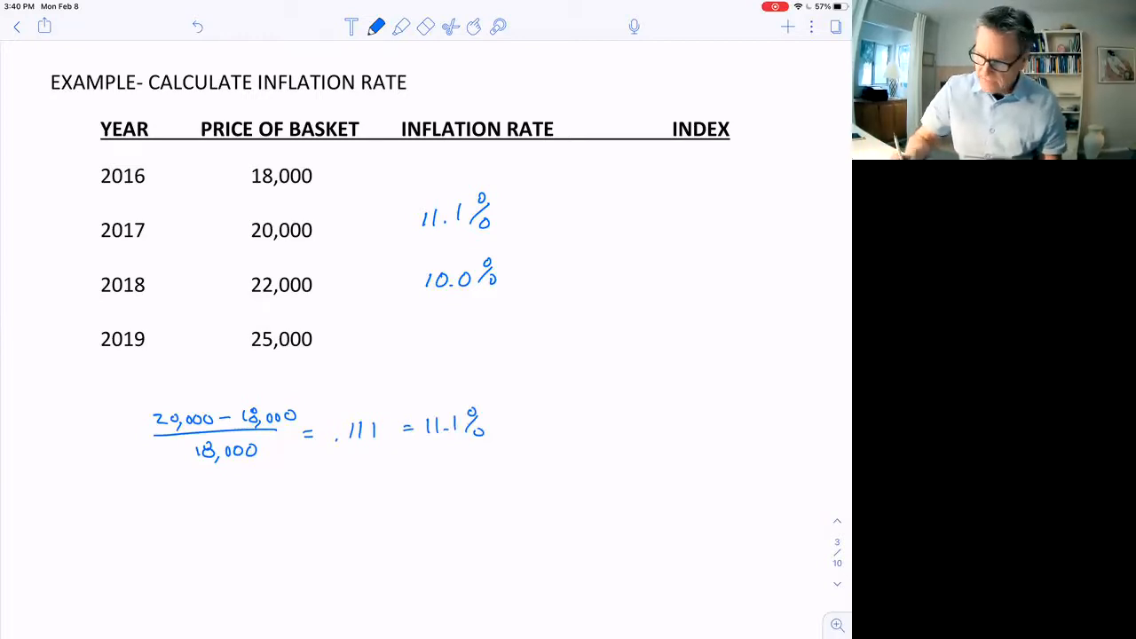
pyautogui.moveTo(426, 328); pyautogui.dragTo(462, 333)
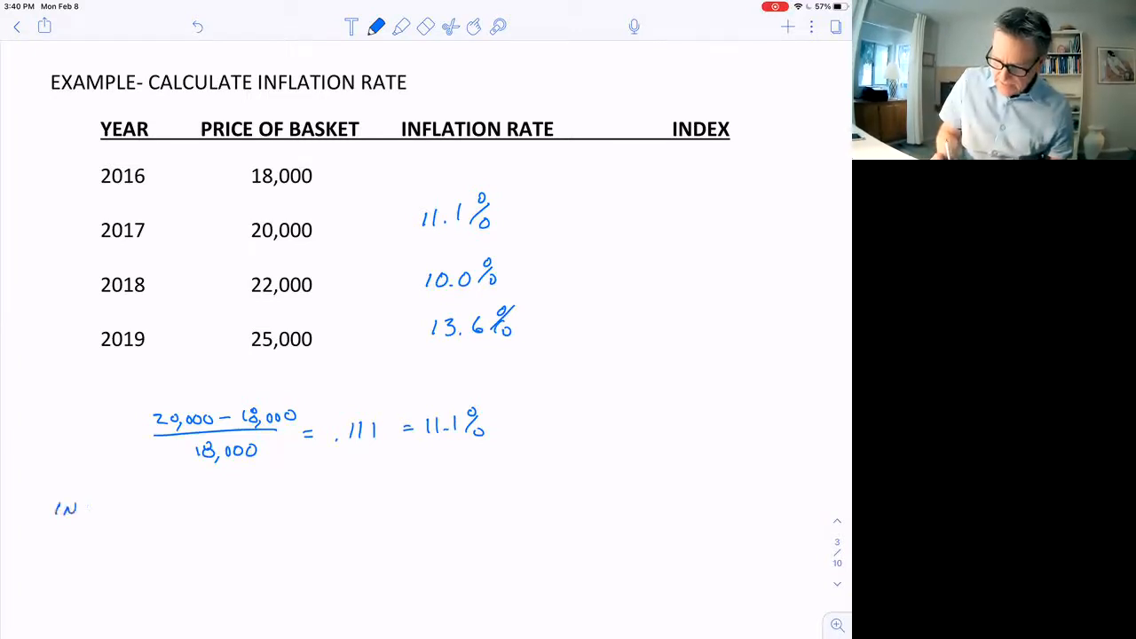
# Step: Handwrite 'INFLATION = π = GROWTH RATE OF PRICES IN THE BASKET' below the calculation
pyautogui.write('INFLATION I')
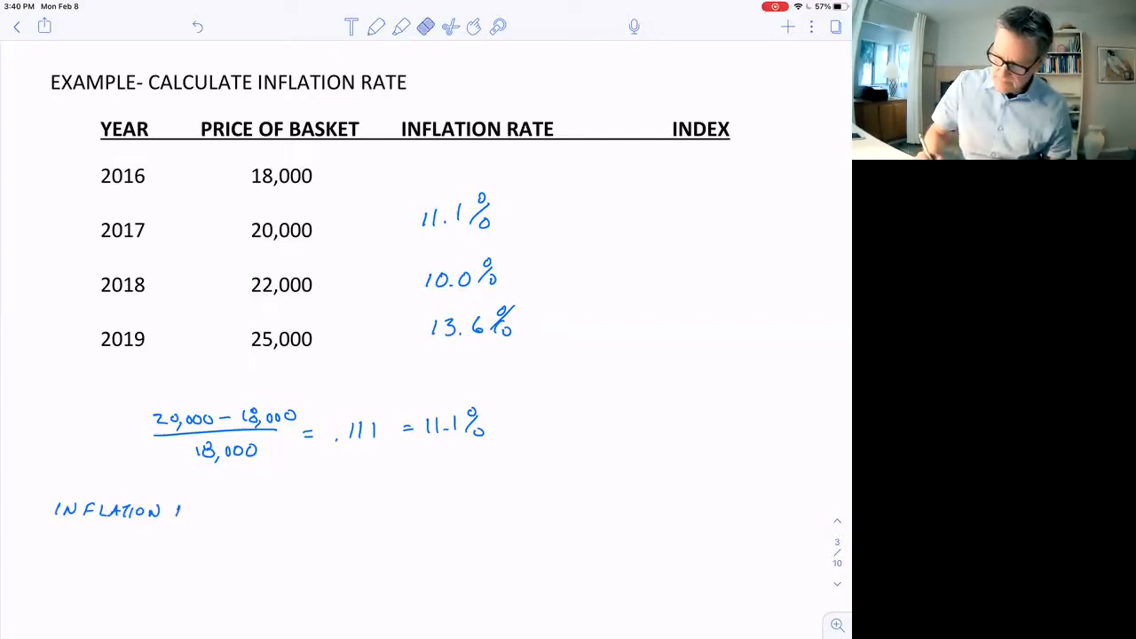
pyautogui.click(373, 29)
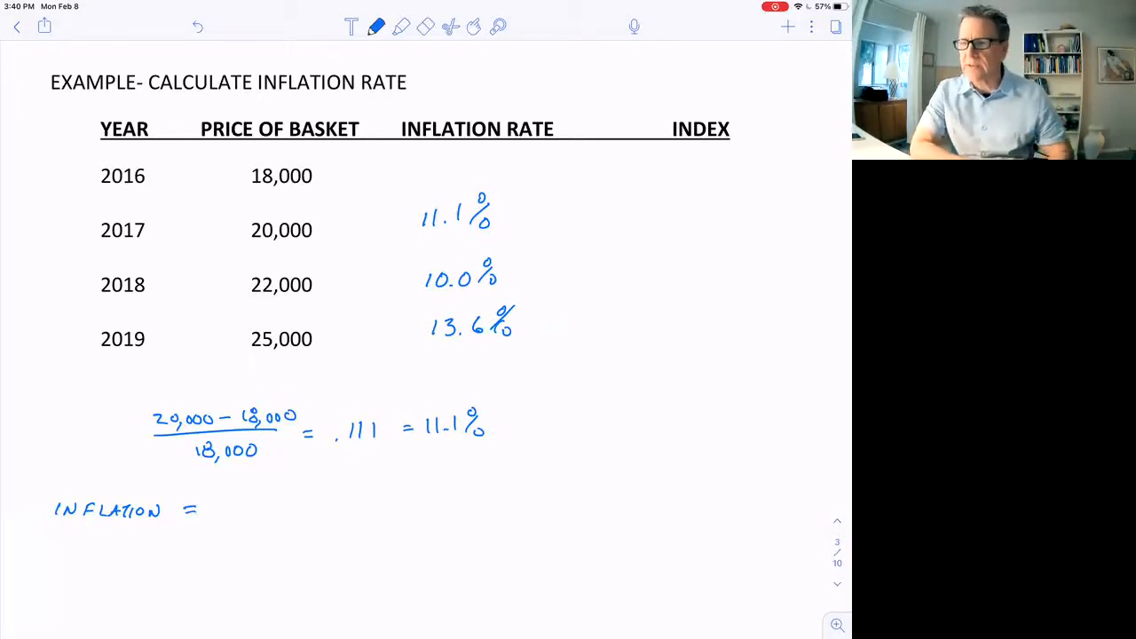
pyautogui.moveTo(227, 497); pyautogui.dragTo(245, 518)
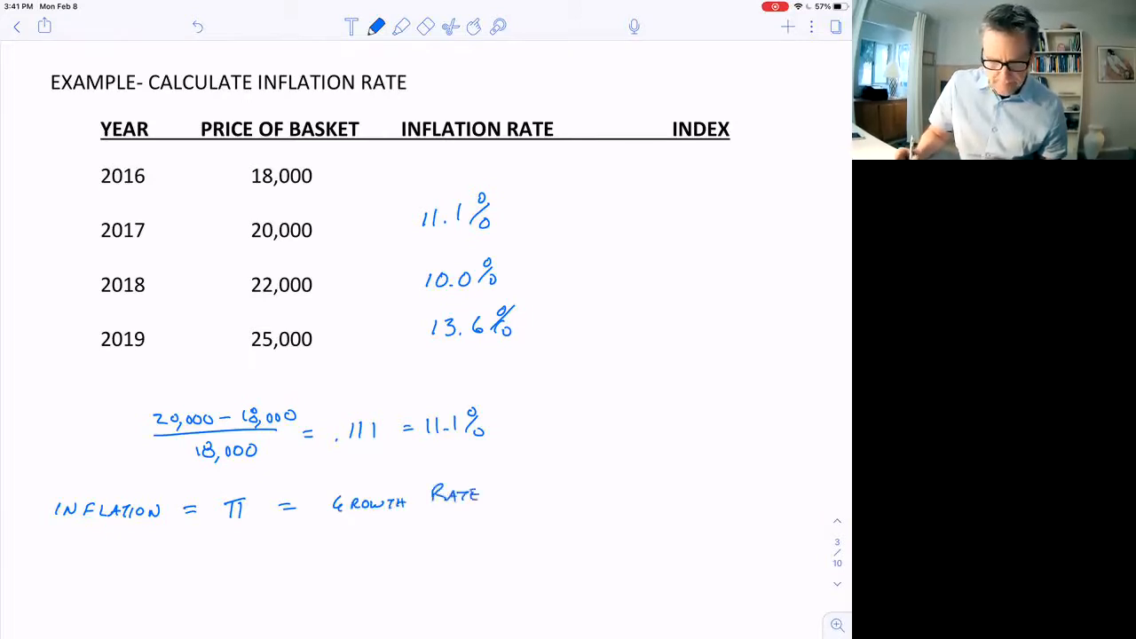
pyautogui.write('OF PRICES')
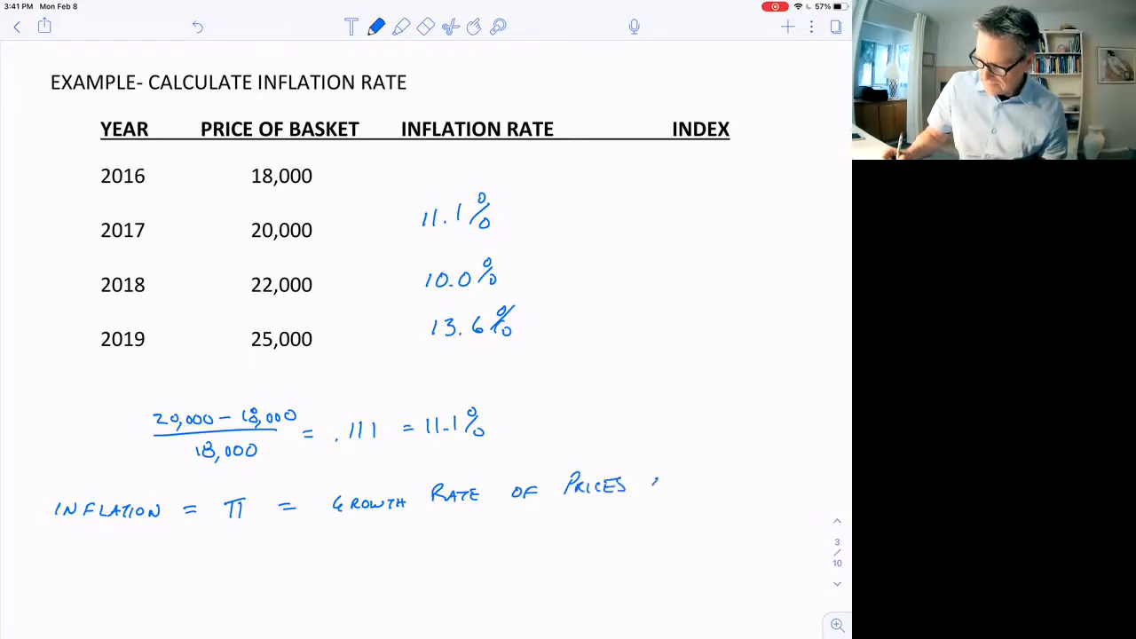
pyautogui.write('IN THE BASKET')
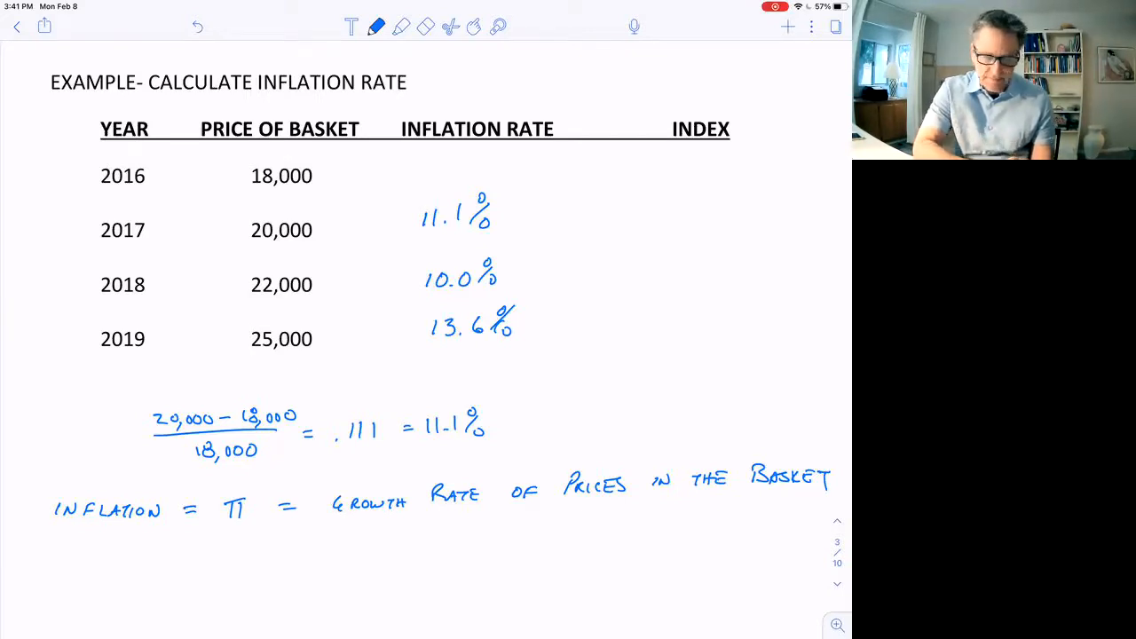
# Step: Underline 2017 as the base year and fill the Index column with 90, 100, 110 and 125
pyautogui.scroll(-3)
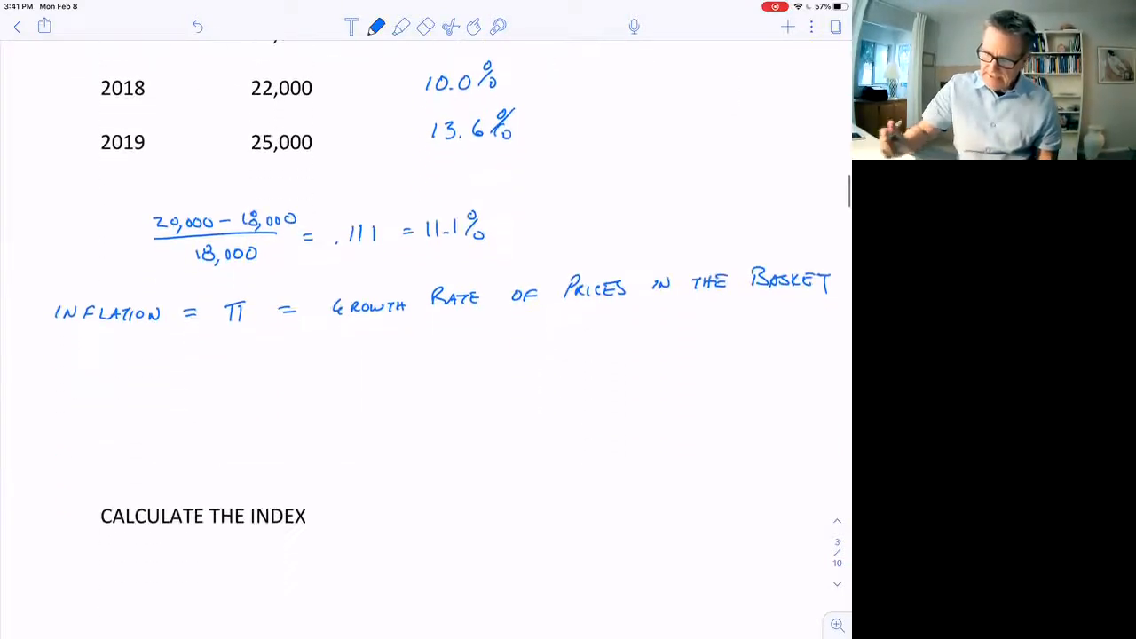
pyautogui.moveTo(97, 539); pyautogui.dragTo(344, 540)
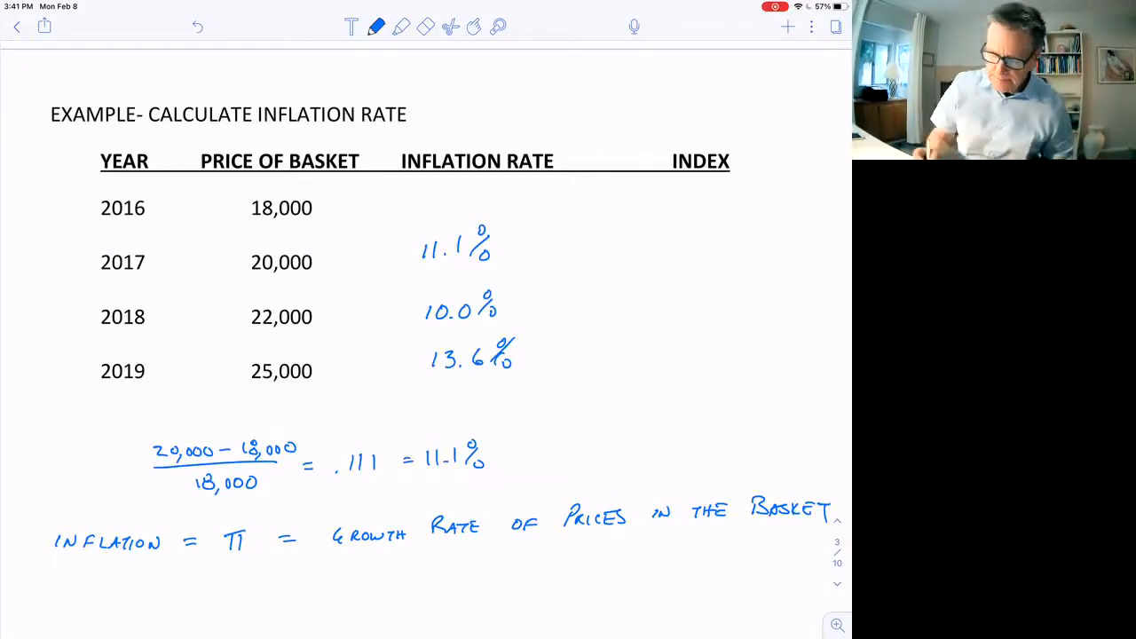
pyautogui.moveTo(98, 282); pyautogui.dragTo(152, 282)
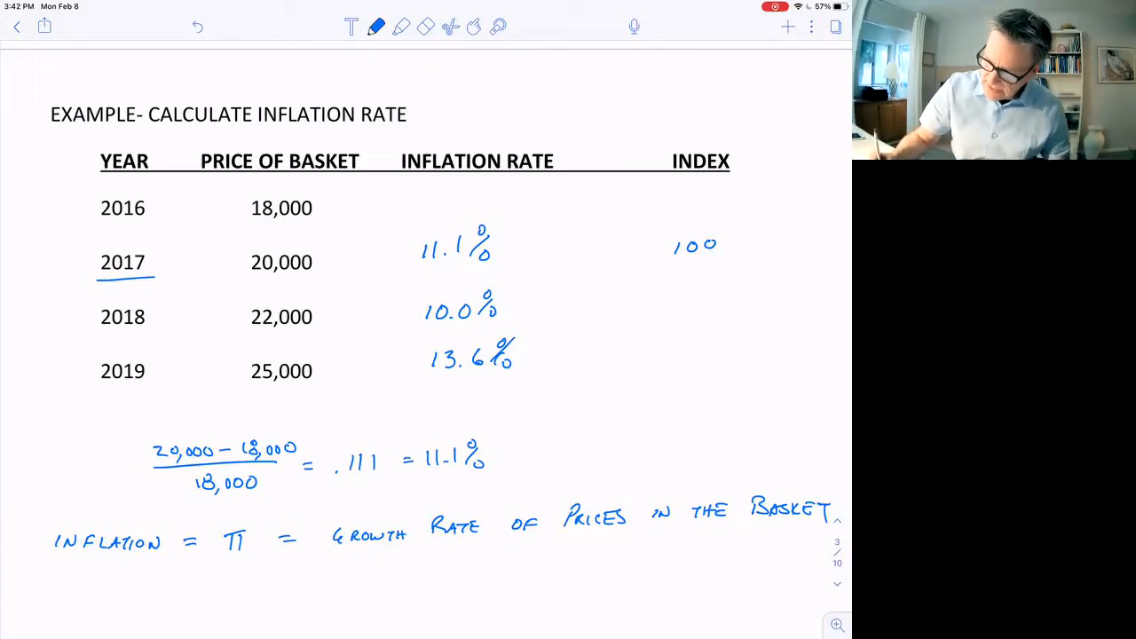
pyautogui.write('110')
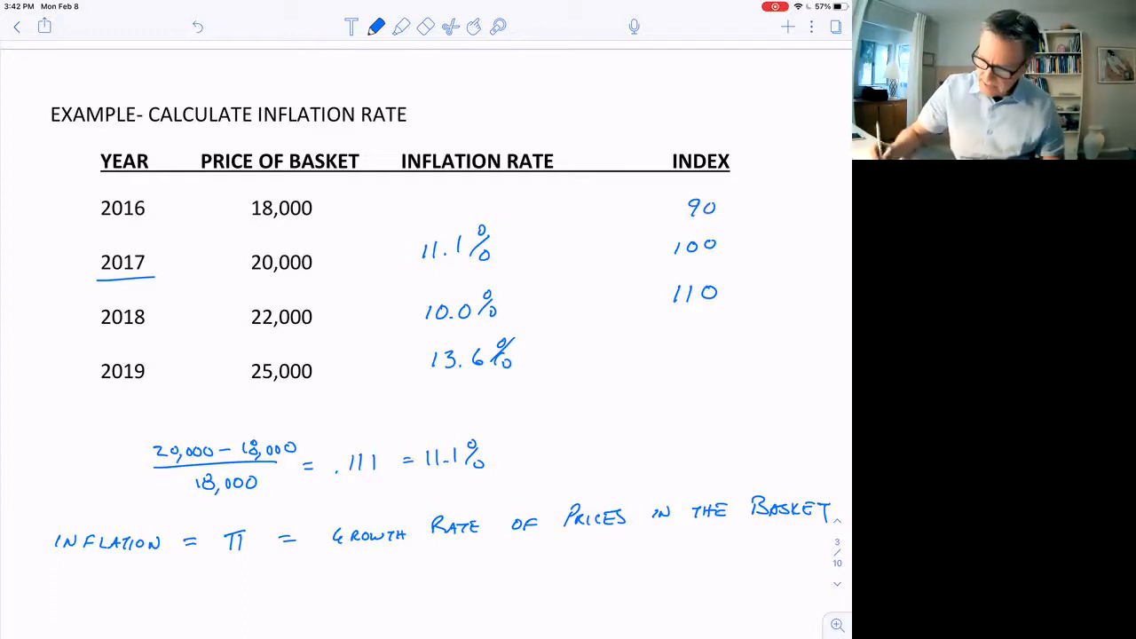
pyautogui.write('125')
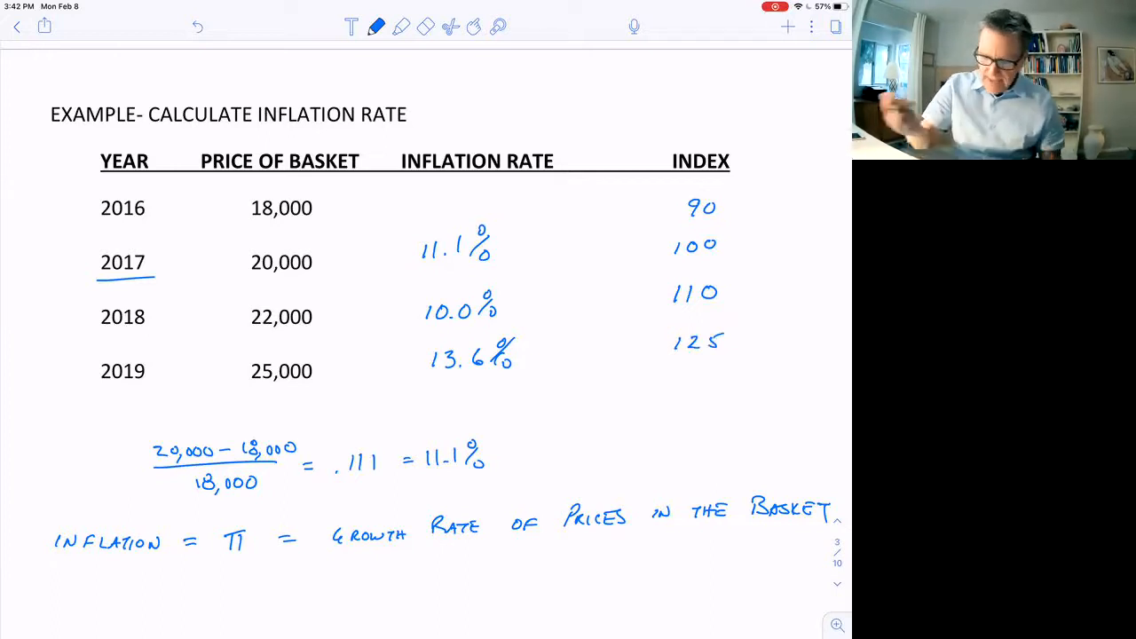
# Step: Add a 2022 row with price 49,000 and index 200, and note '= growth rate of the index'
pyautogui.write('20')
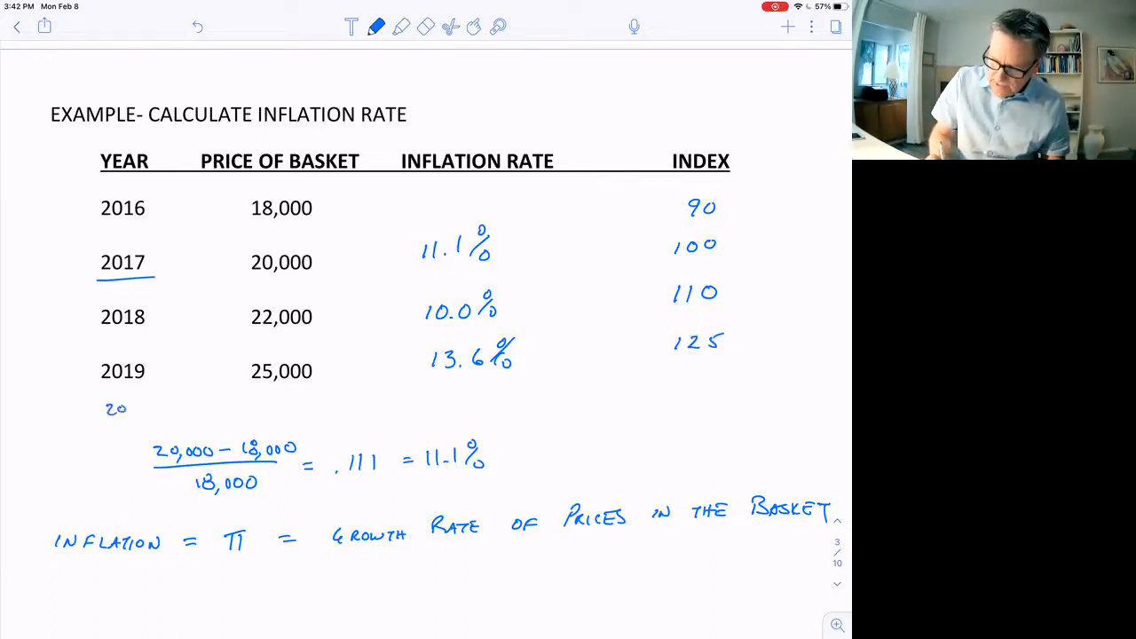
pyautogui.write('22')
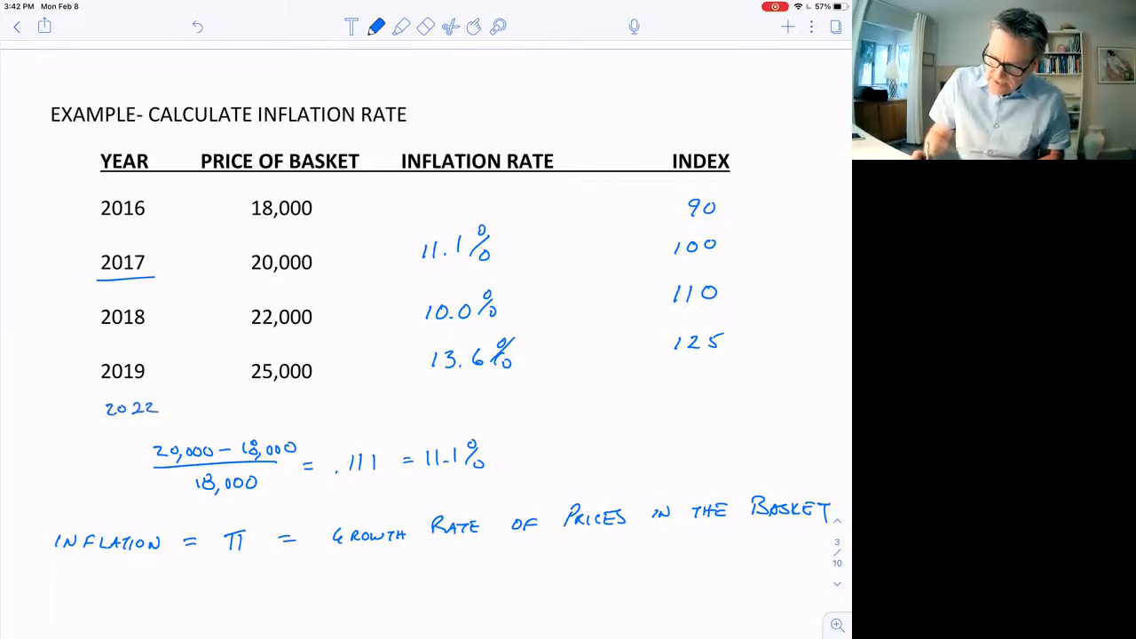
pyautogui.write('49,000')
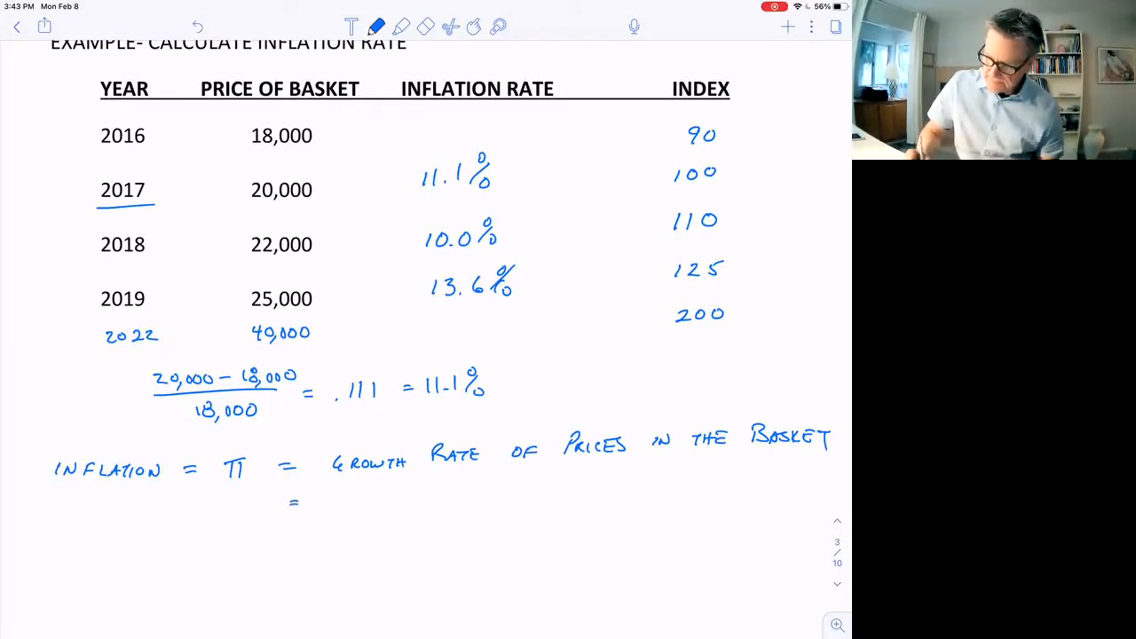
pyautogui.write('GROWTH RATE OF THE INDEX')
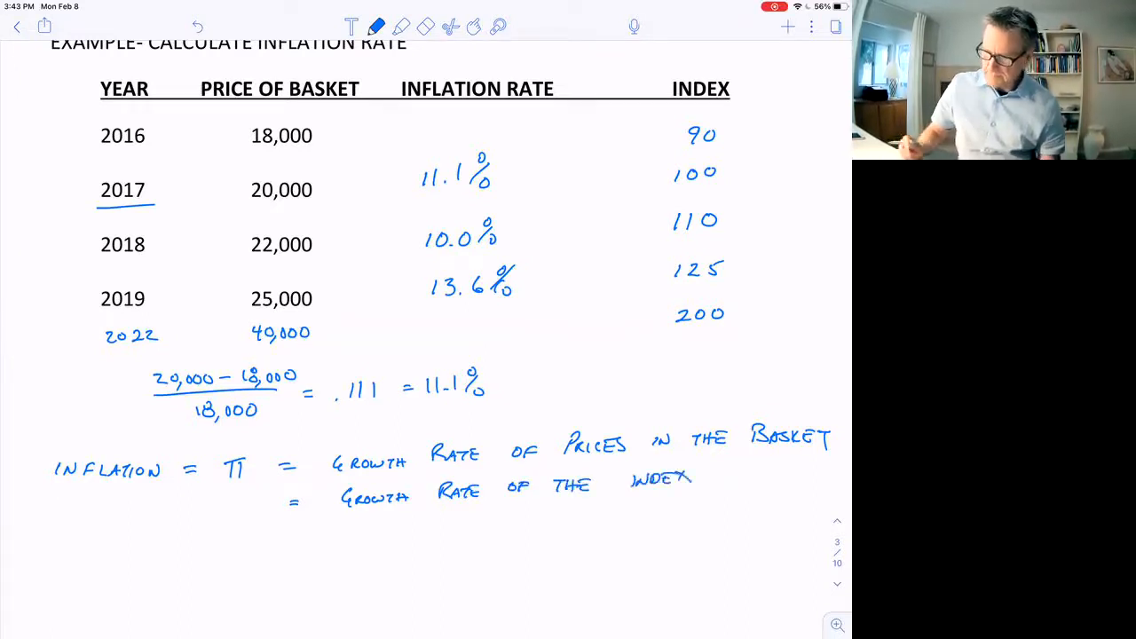
# Step: Under Calculate the Index, write 'Pick a base year. Set the index in the base year to be 100'
pyautogui.scroll(-3)
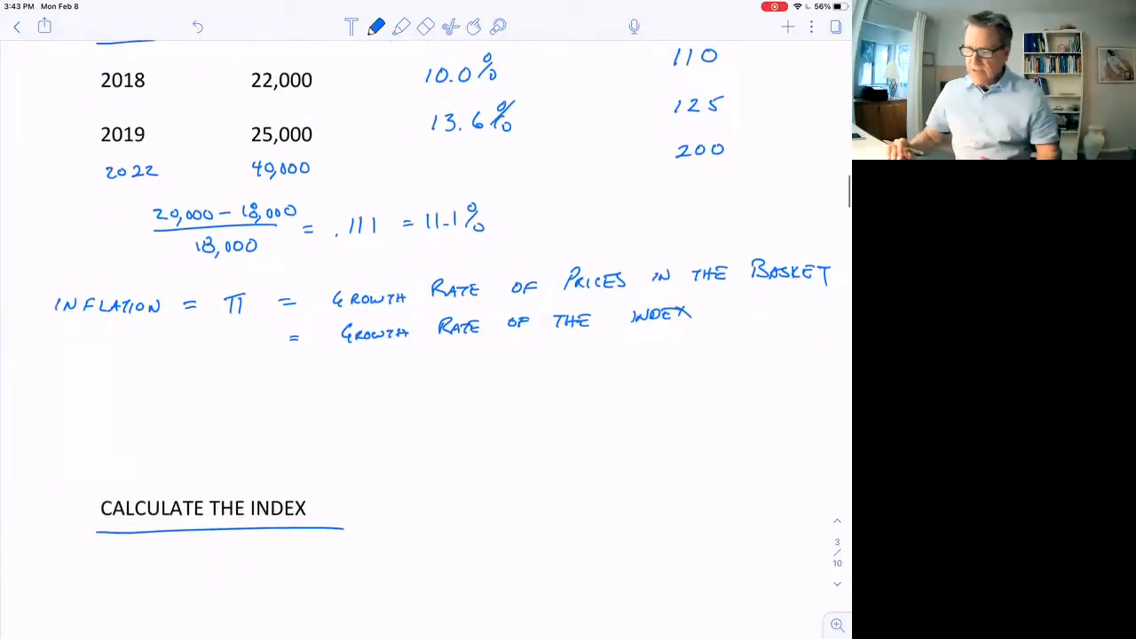
pyautogui.moveTo(132, 564); pyautogui.dragTo(138, 582)
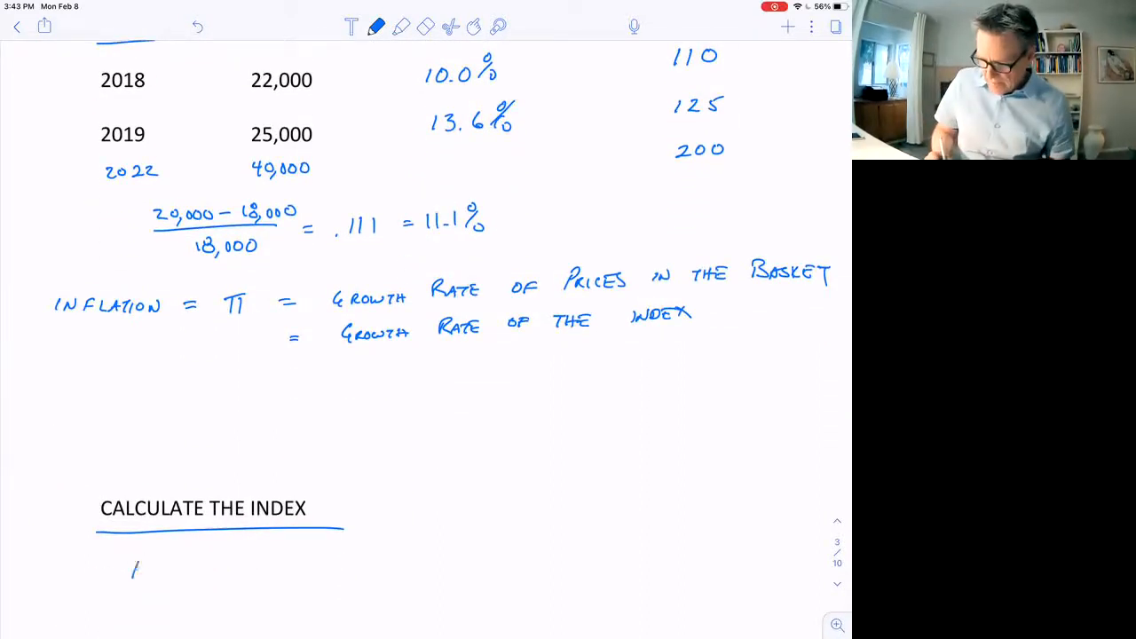
pyautogui.write('PICK #')
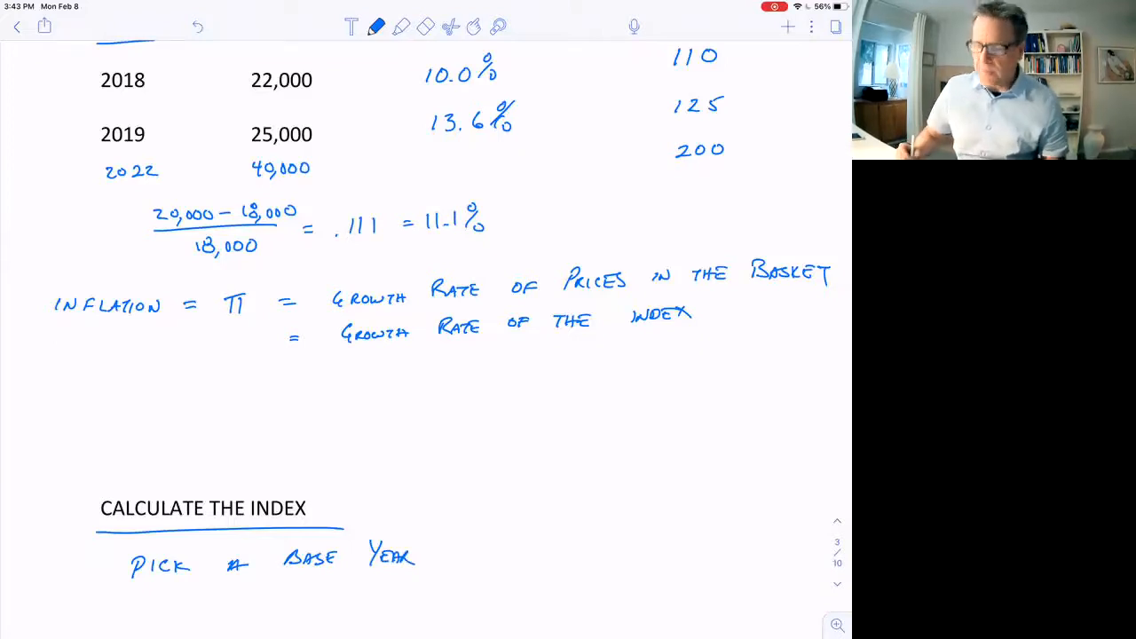
pyautogui.write('SE')
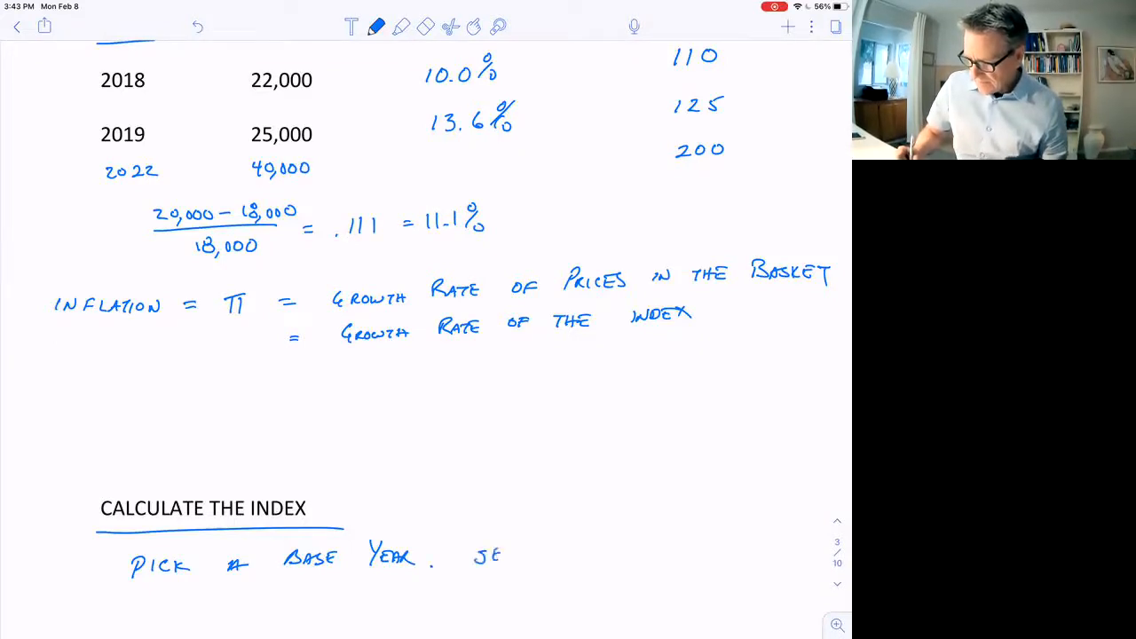
pyautogui.write('SET TH')
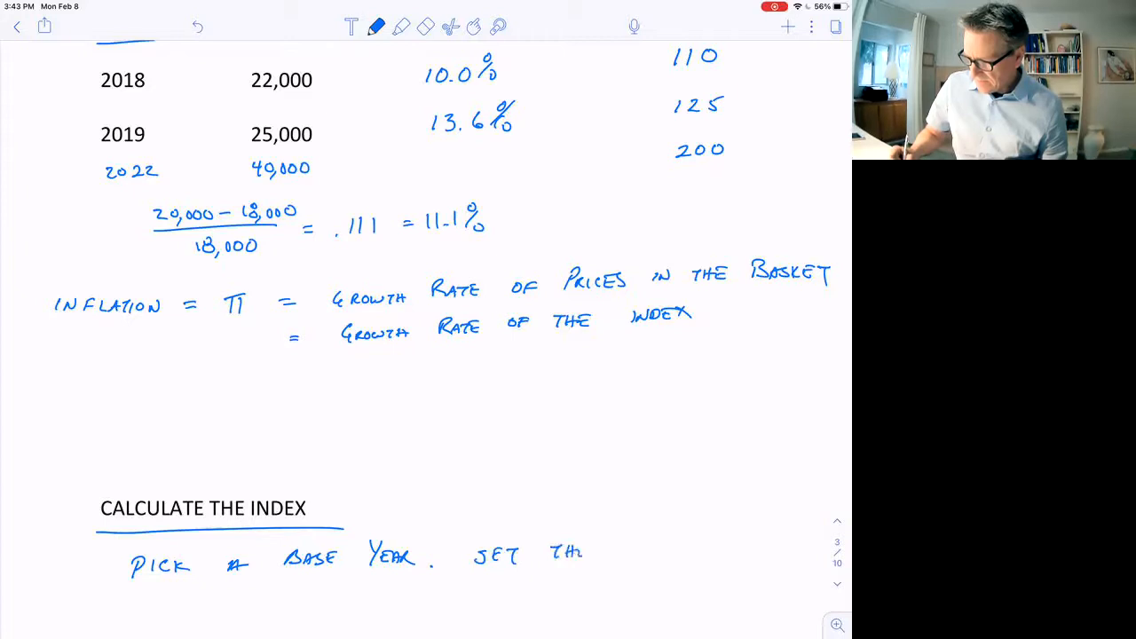
pyautogui.write('In')
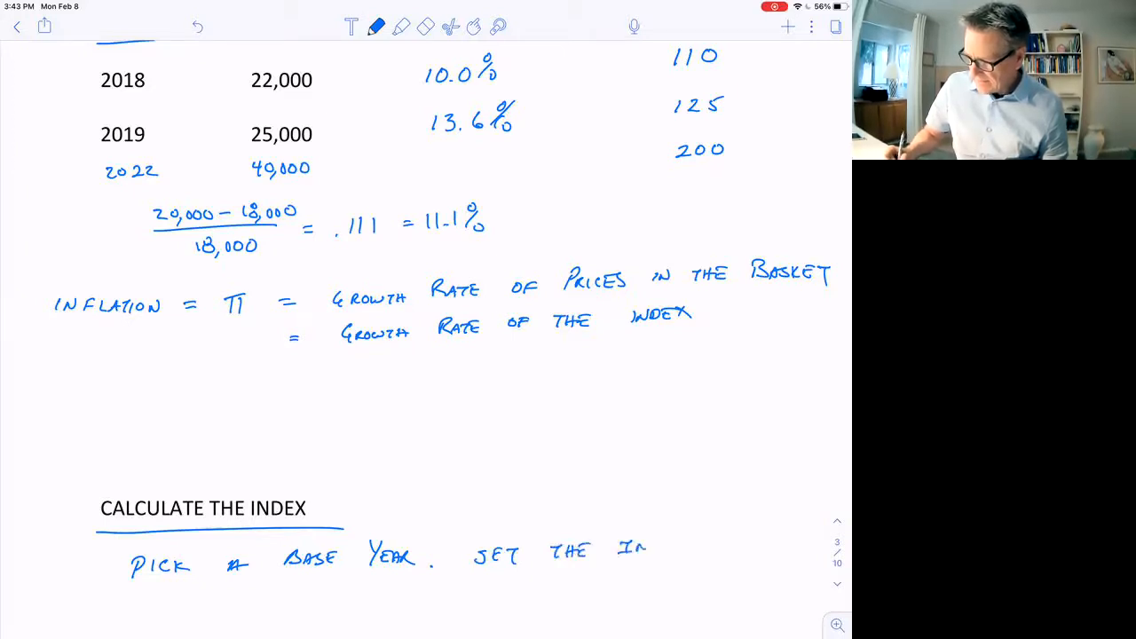
pyautogui.write('INDEX IN')
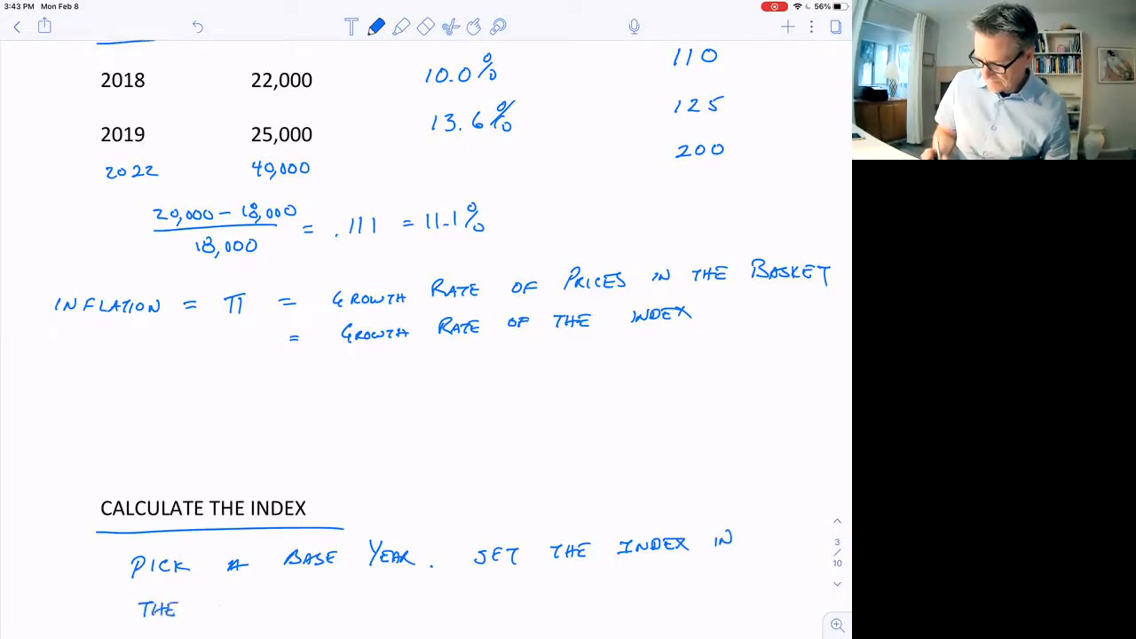
pyautogui.write('BASE')
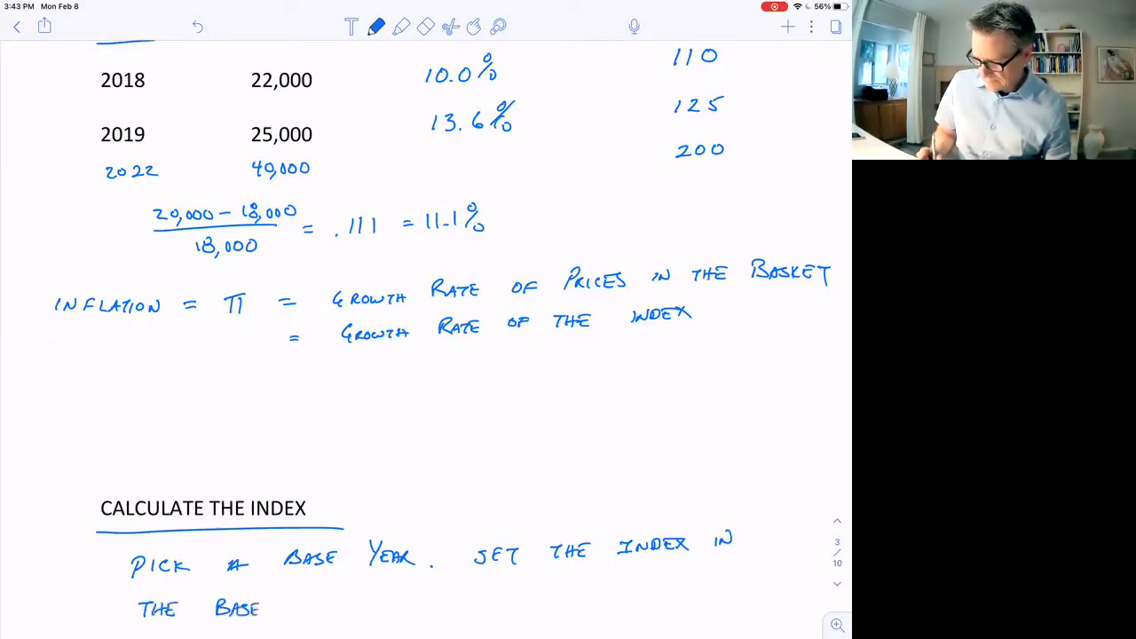
pyautogui.write('YEAR')
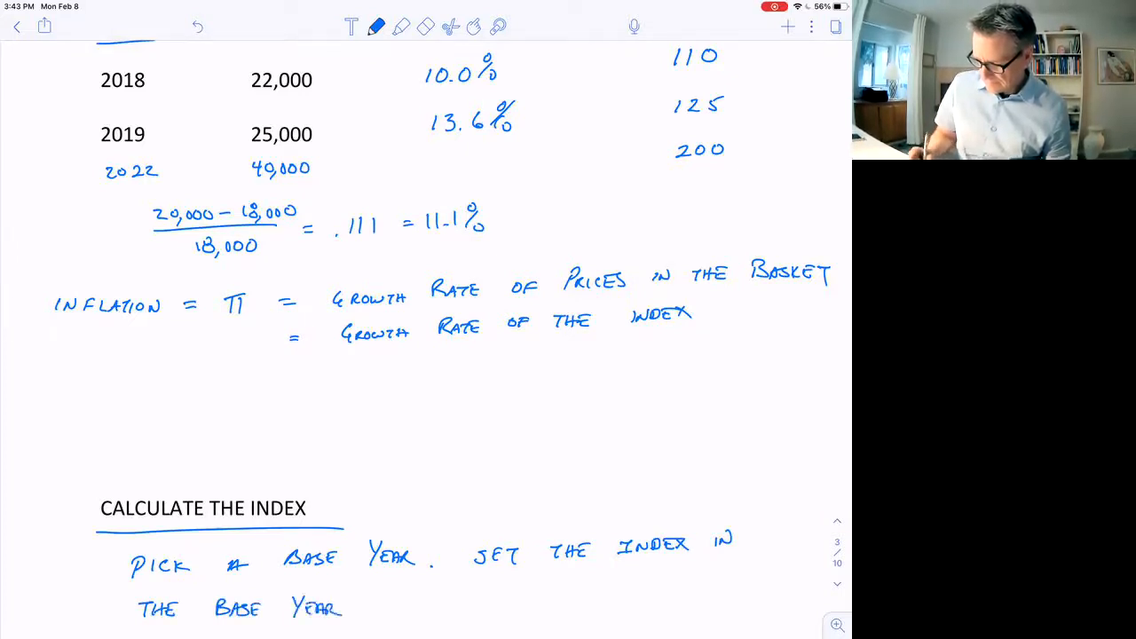
pyautogui.write('TO BE 100')
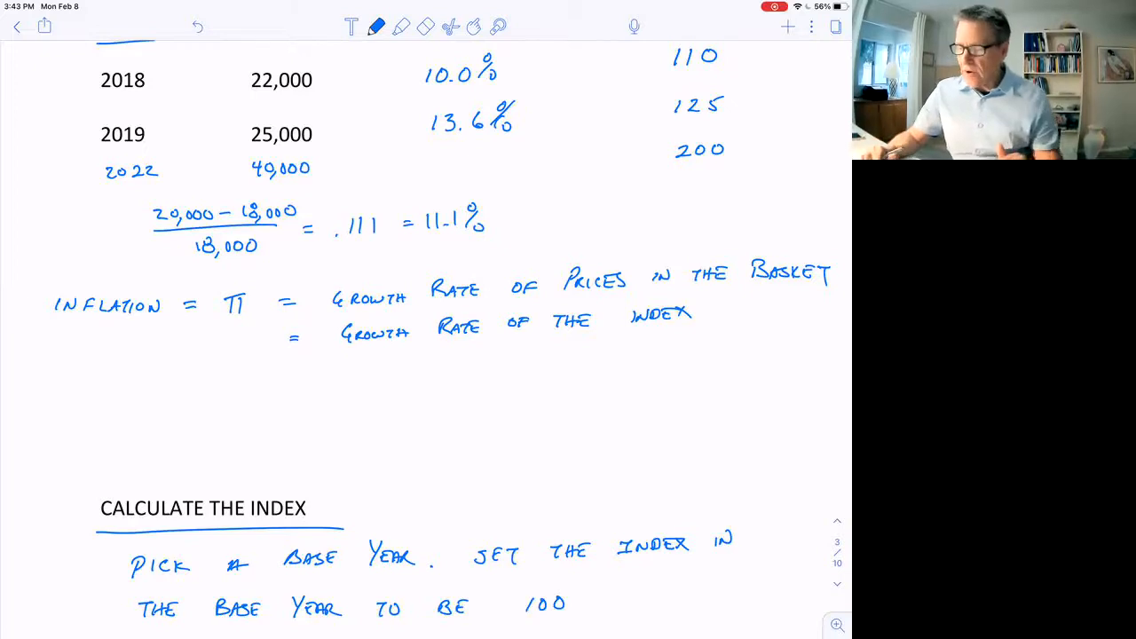
pyautogui.scroll(-3)
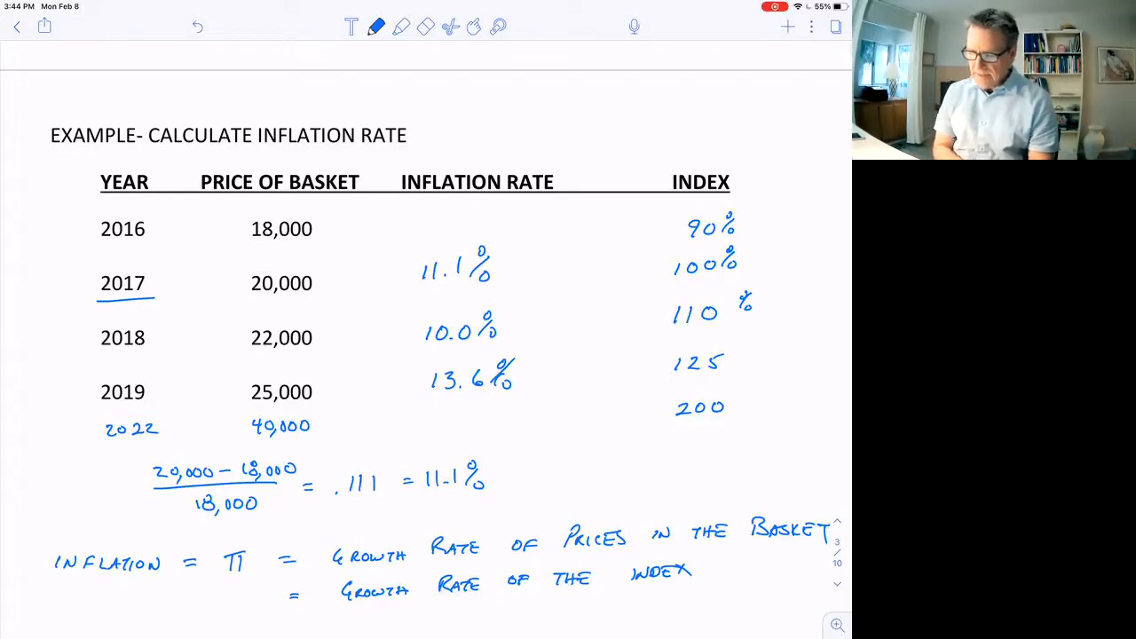
# Step: Draw downward arrows above the INFLATION RATE and INDEX column headings of the example table
pyautogui.moveTo(505, 101); pyautogui.dragTo(506, 156)
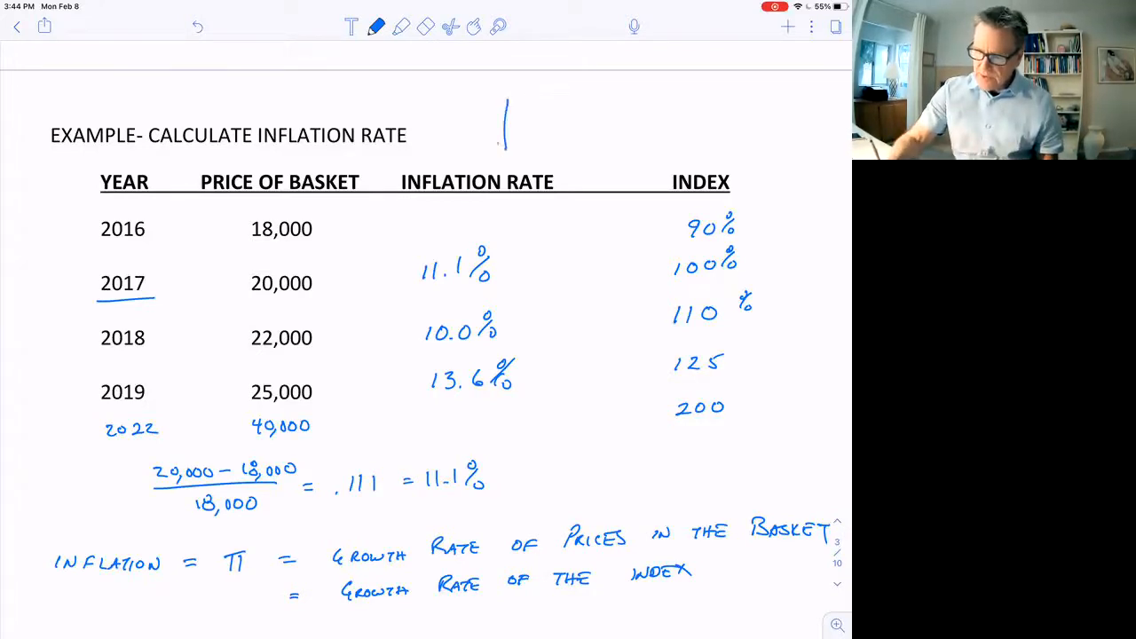
pyautogui.moveTo(505, 106); pyautogui.dragTo(506, 146)
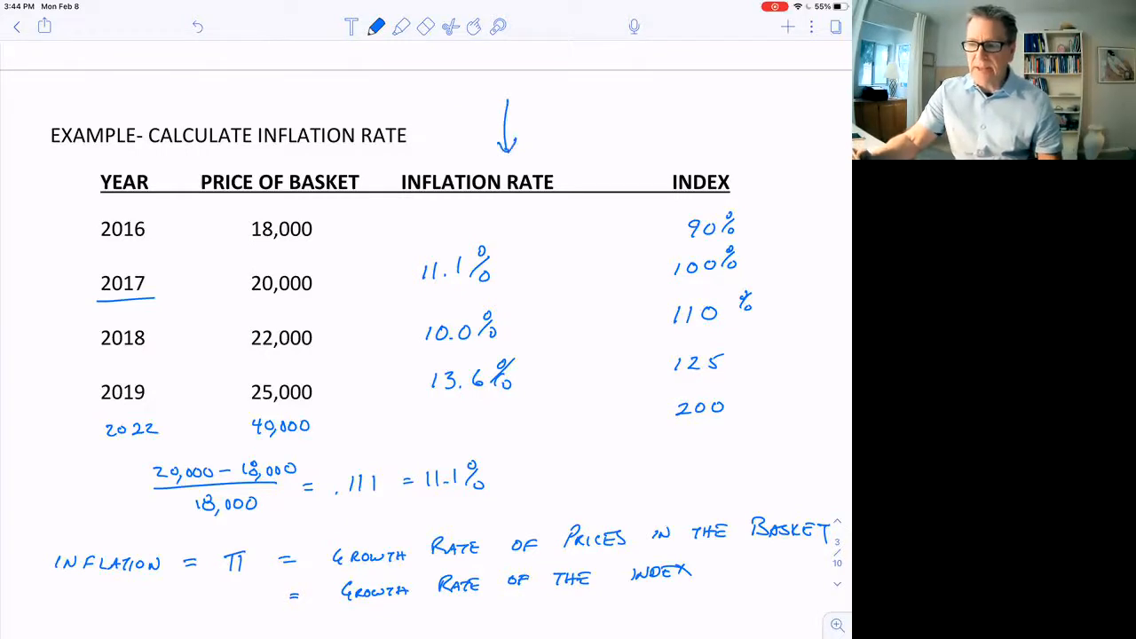
pyautogui.moveTo(706, 98); pyautogui.dragTo(706, 156)
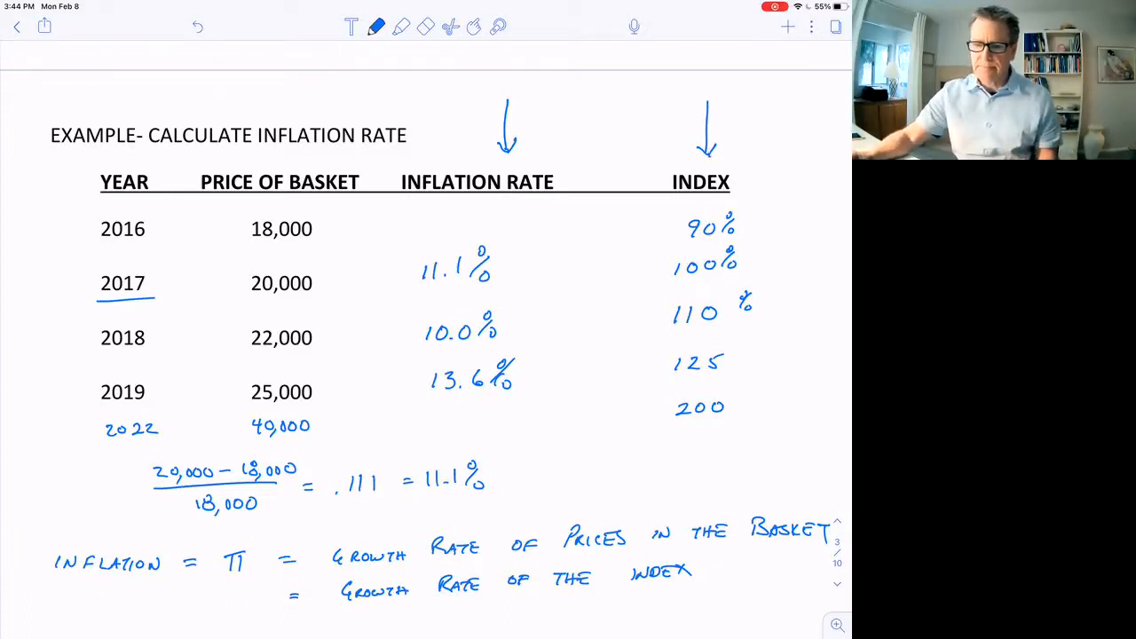
pyautogui.scroll(-3)
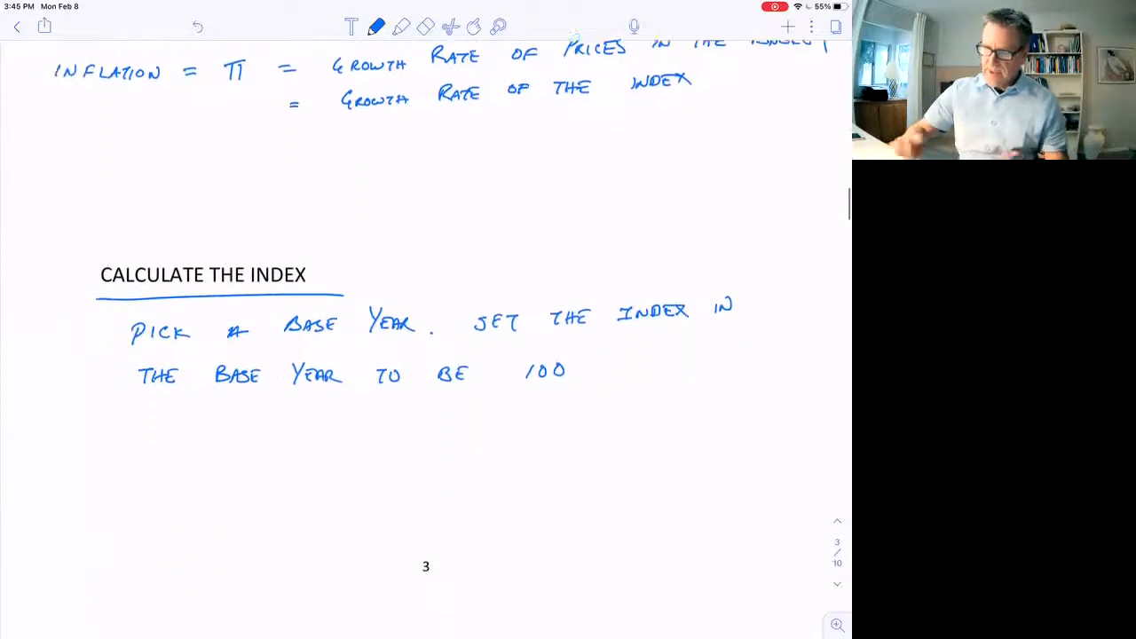
pyautogui.scroll(-3)
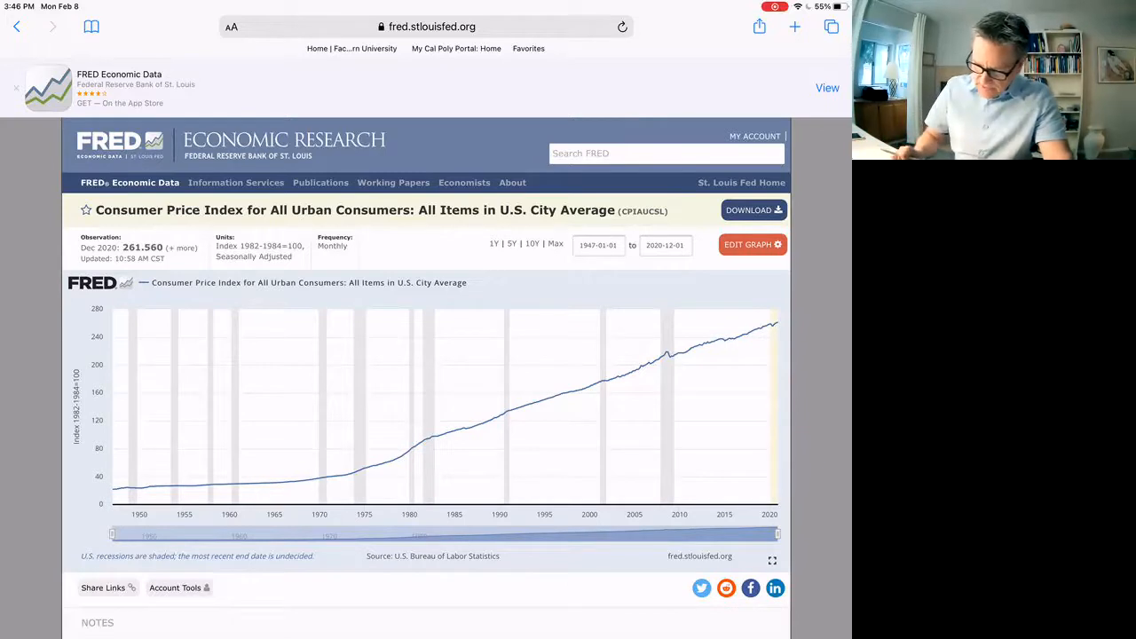
# Step: Scroll down the FRED page to the CPI for All Urban Consumers graph, 1947-2020
pyautogui.scroll(-3)
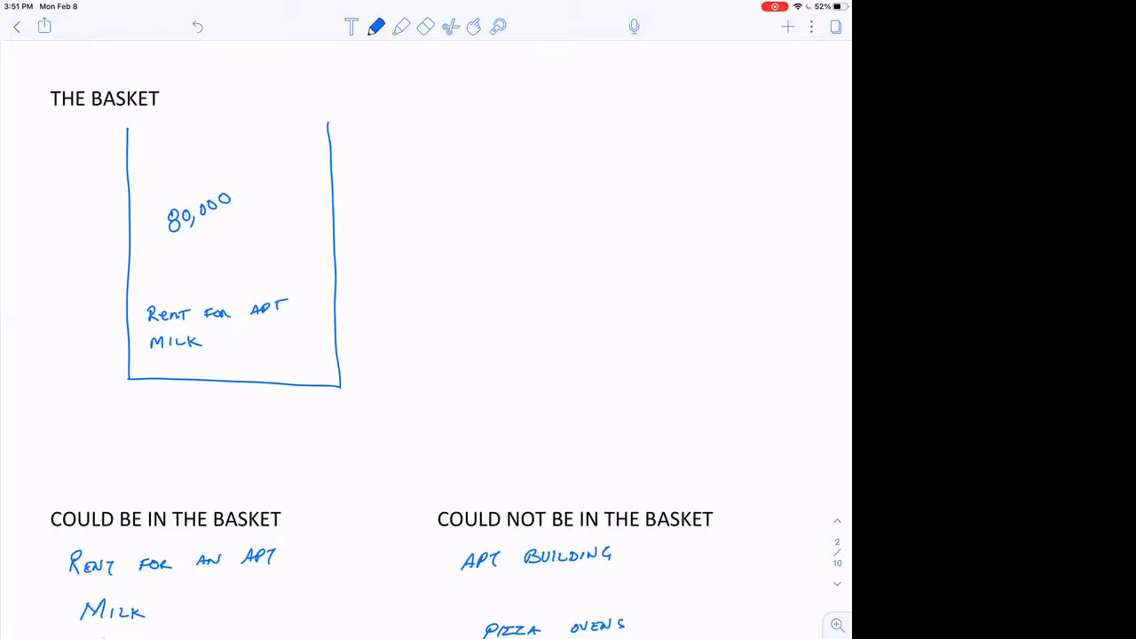
# Step: Scroll from The Basket page down to the inflation rate example table
pyautogui.scroll(-3)
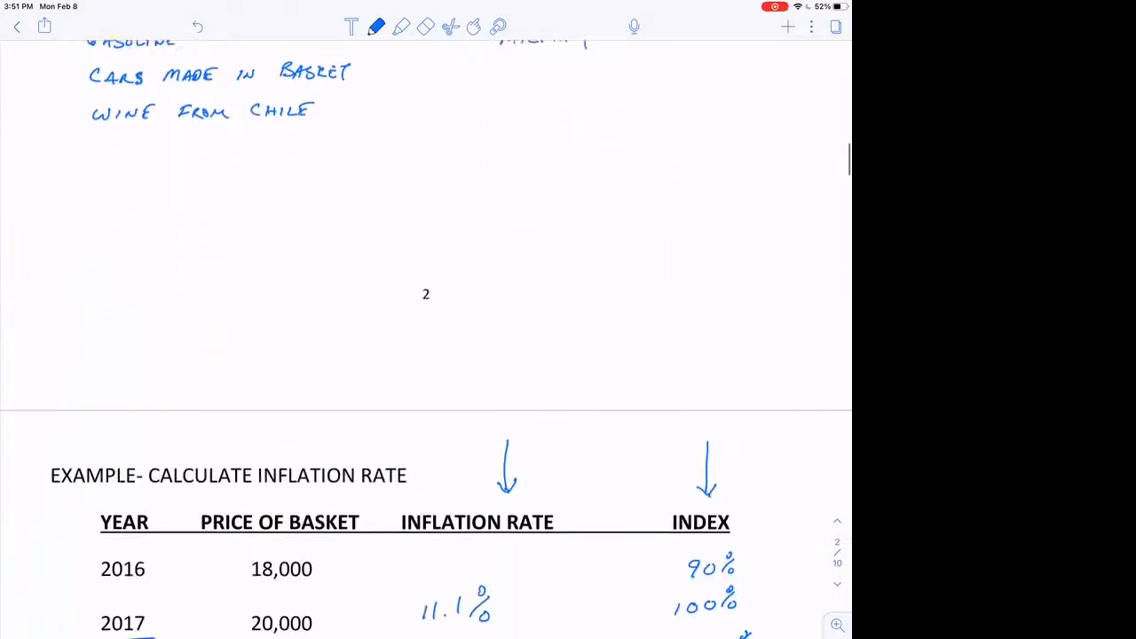
pyautogui.scroll(-3)
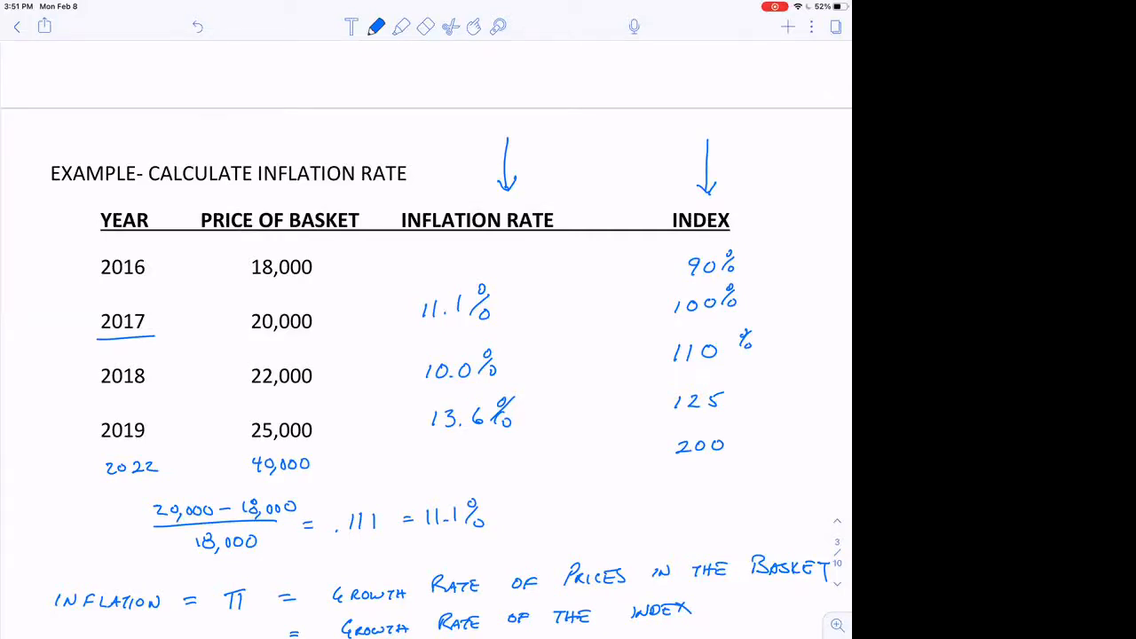
pyautogui.scroll(-3)
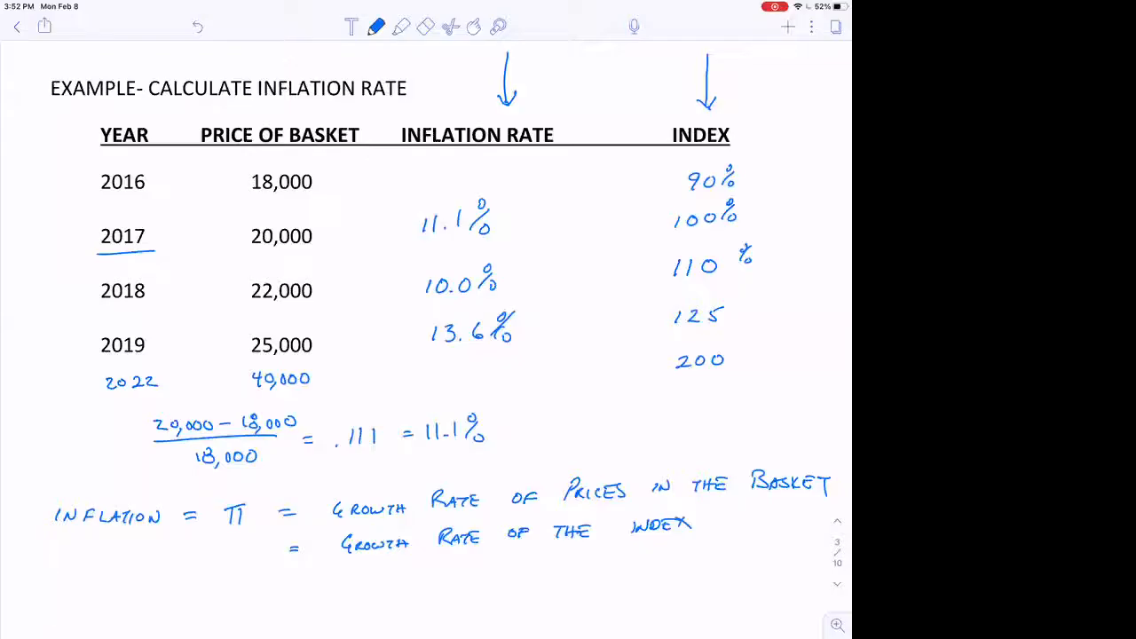
pyautogui.scroll(-3)
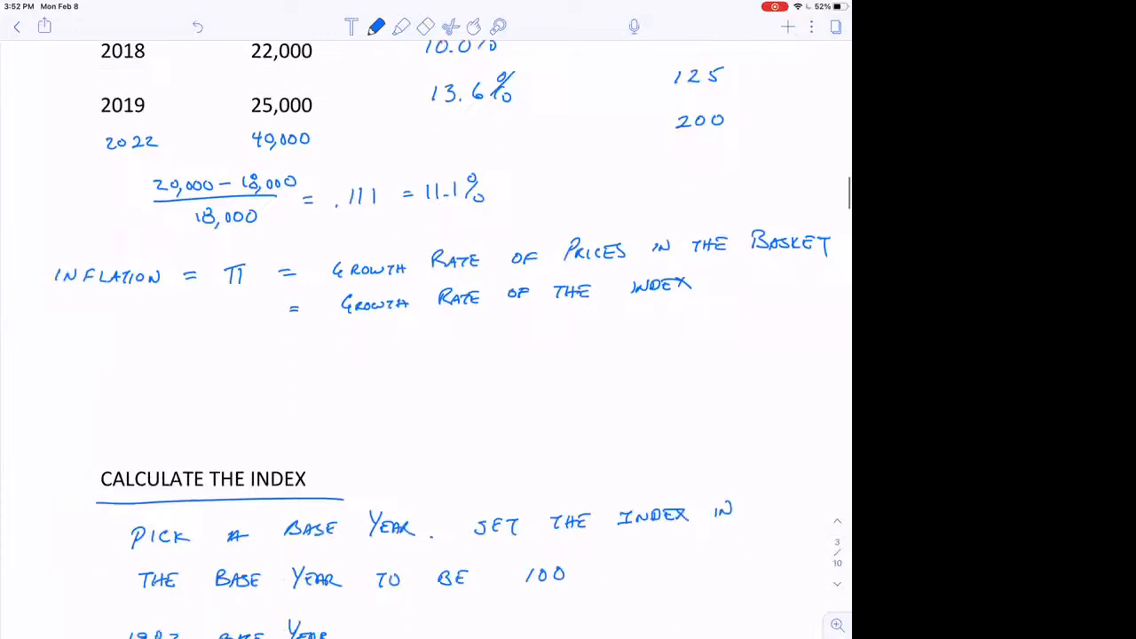
pyautogui.scroll(-3)
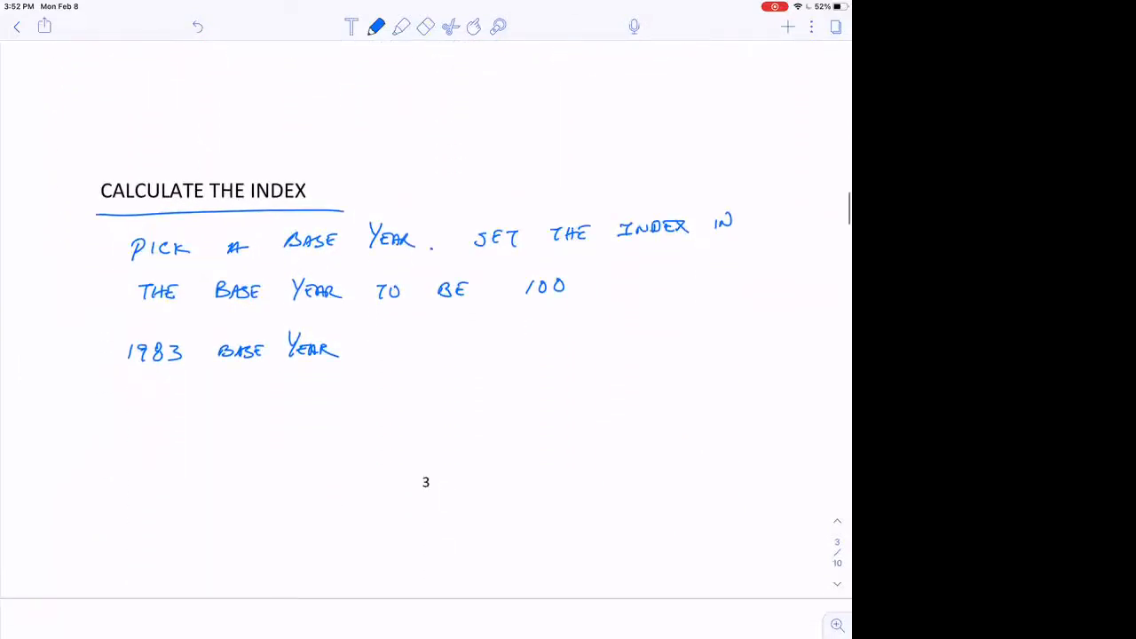